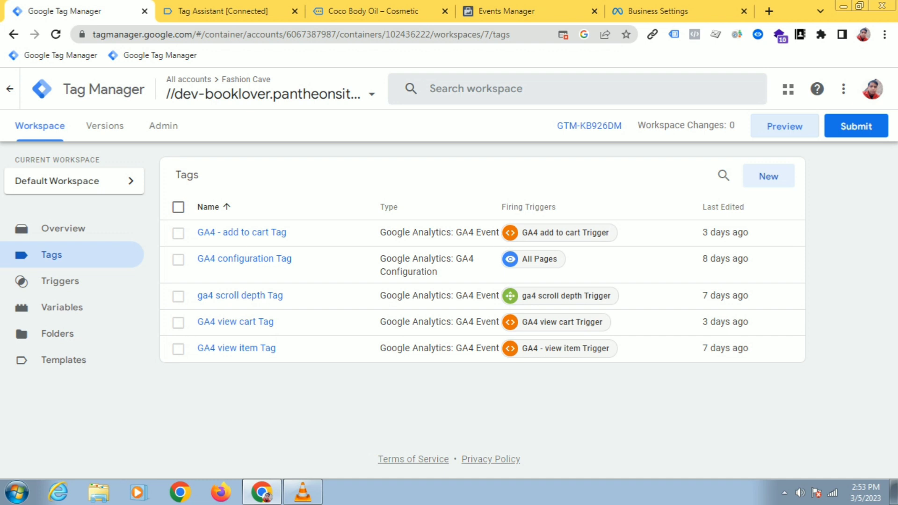
# Check the Coco Body Oil page and clear test event activity in Events Manager
pyautogui.click(372, 10)
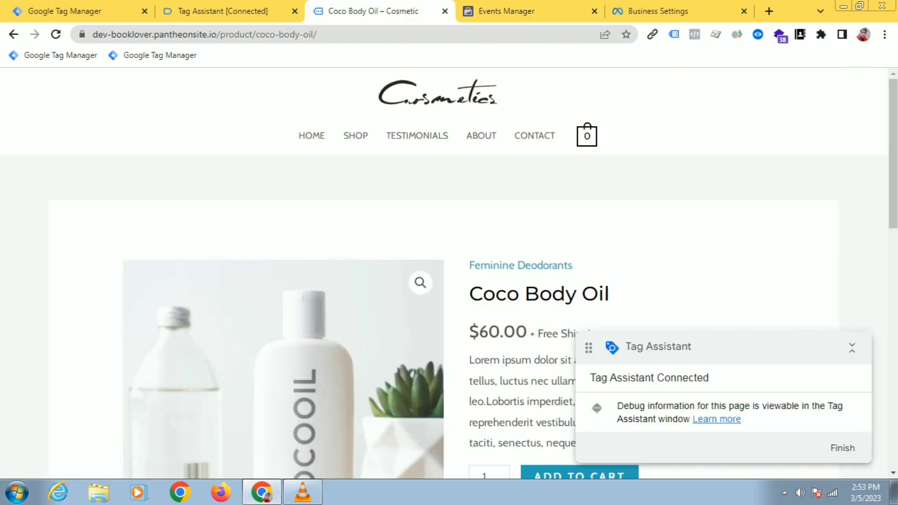
pyautogui.click(511, 11)
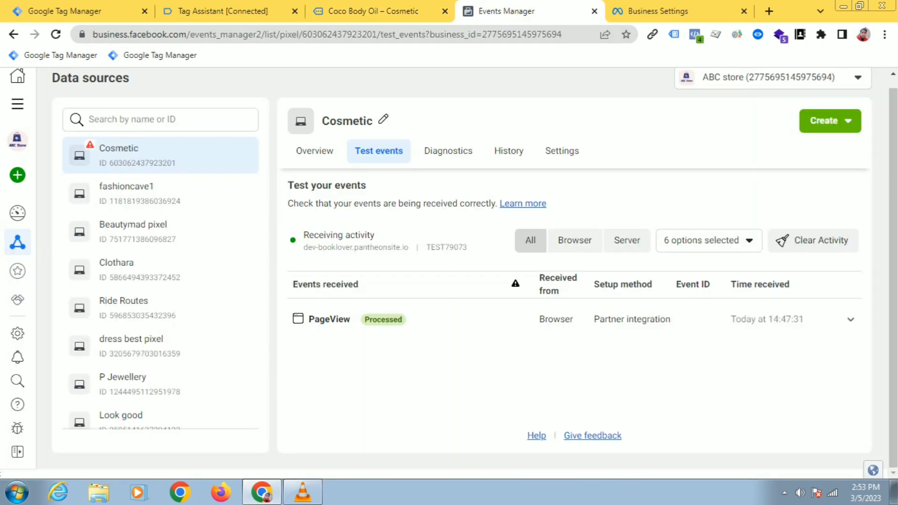
pyautogui.click(814, 241)
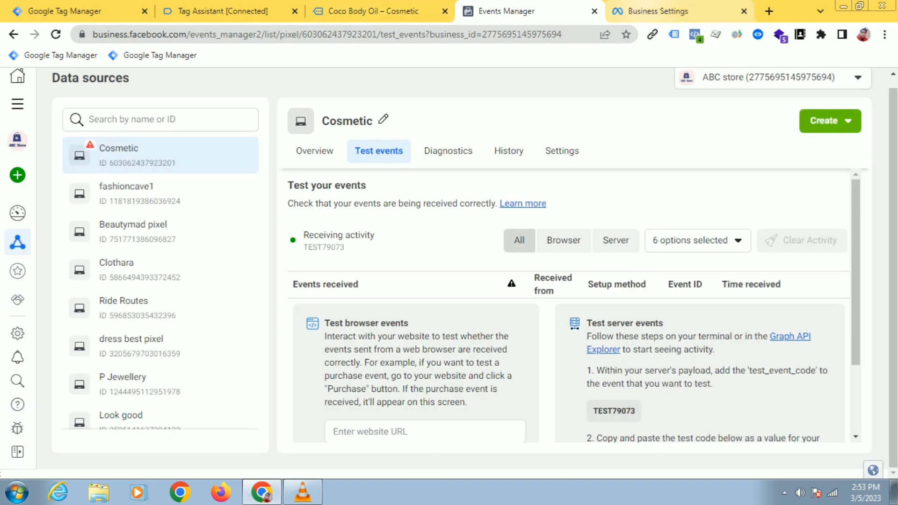
# In Business Settings, expand Data sources to reach the Pixels list
pyautogui.click(658, 11)
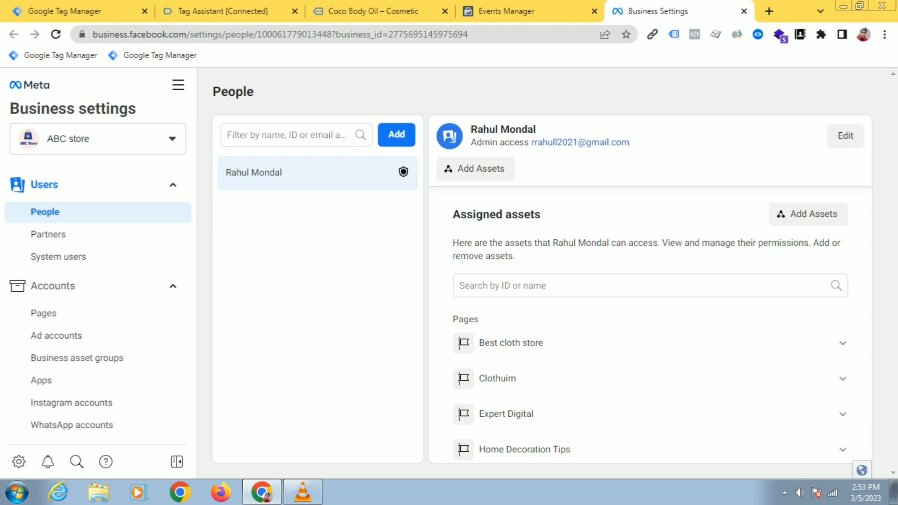
pyautogui.scroll(-3)
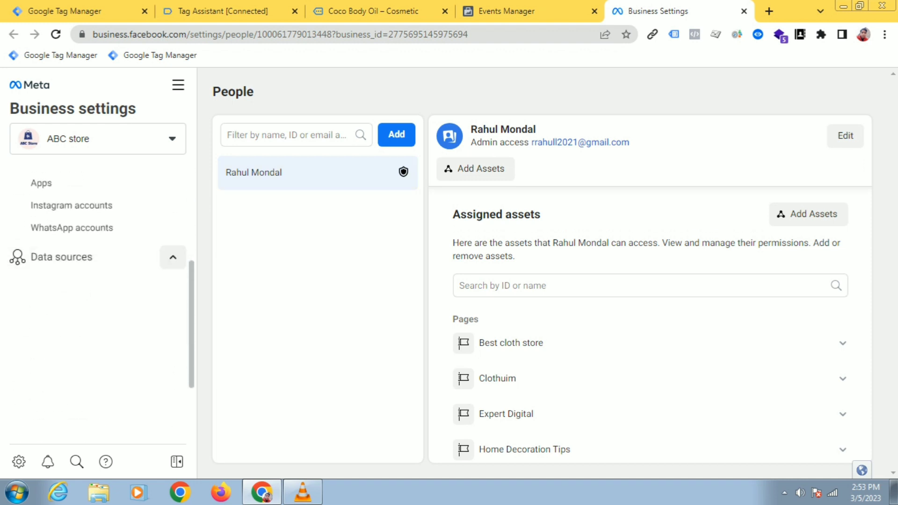
pyautogui.click(61, 257)
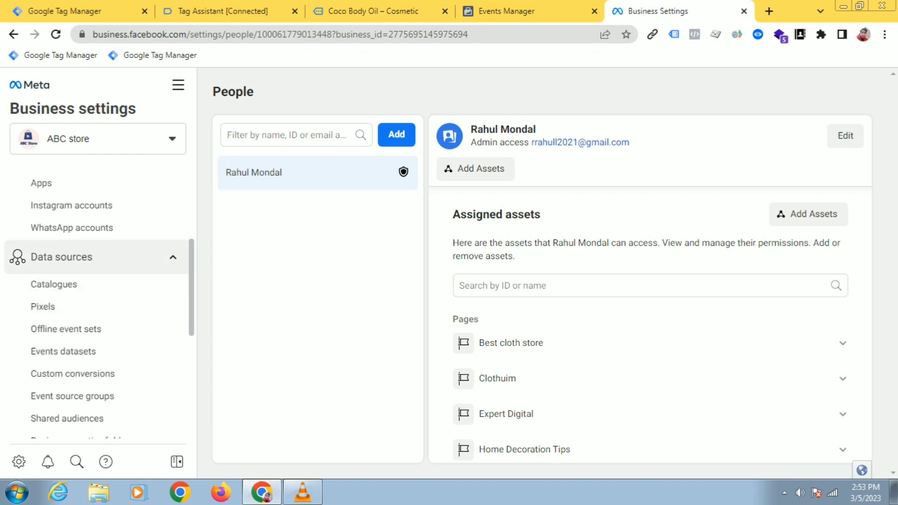
pyautogui.click(43, 307)
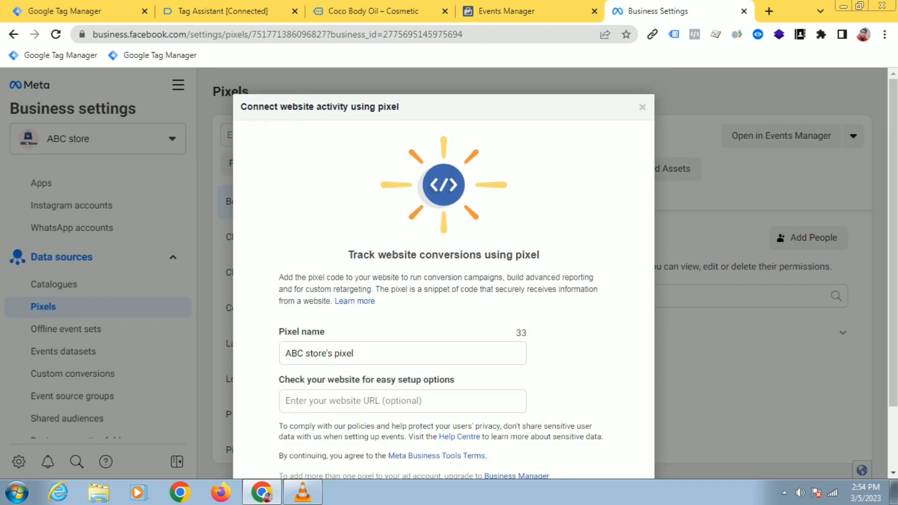
# Dismiss the new-pixel prompt, review the Cosmetic pixel's settings and test events, then return to the product page
pyautogui.click(642, 107)
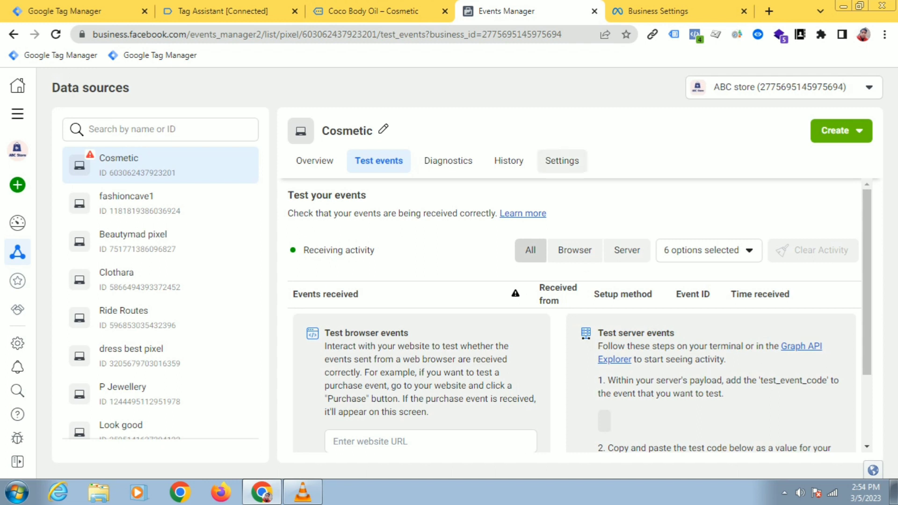
pyautogui.click(562, 161)
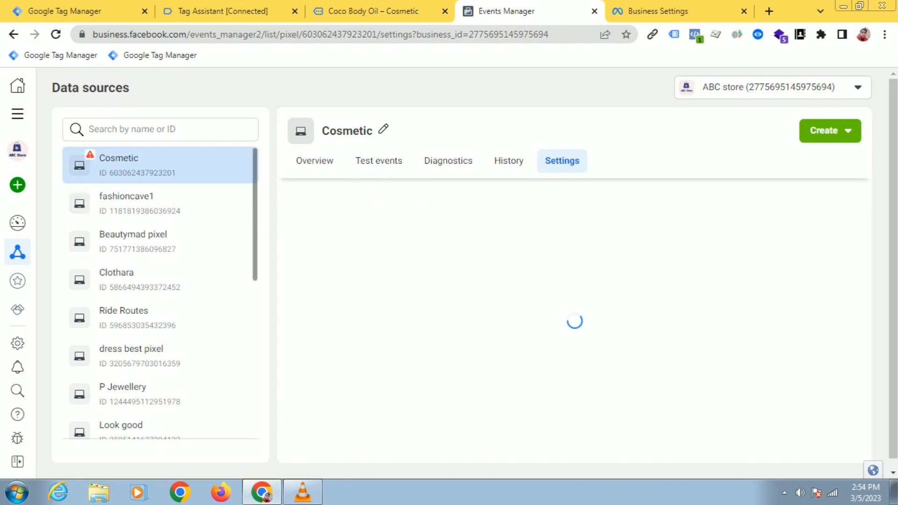
pyautogui.click(379, 161)
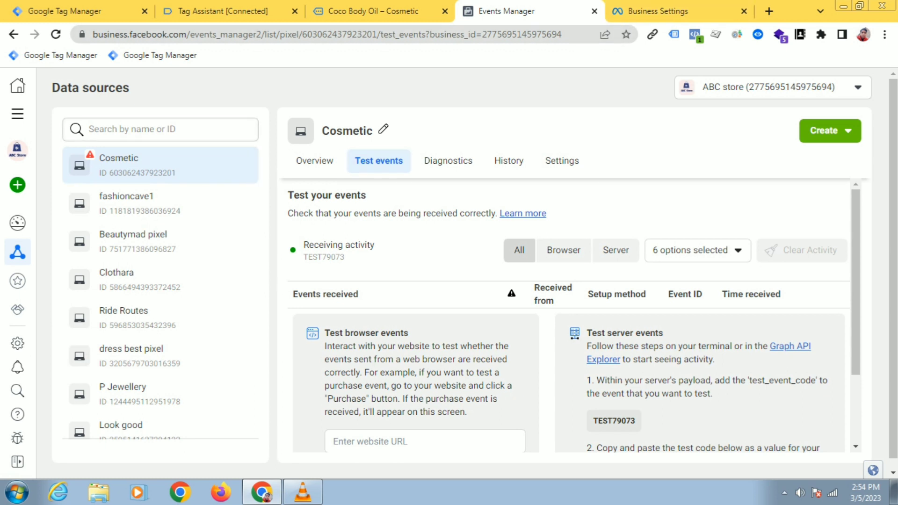
pyautogui.click(376, 11)
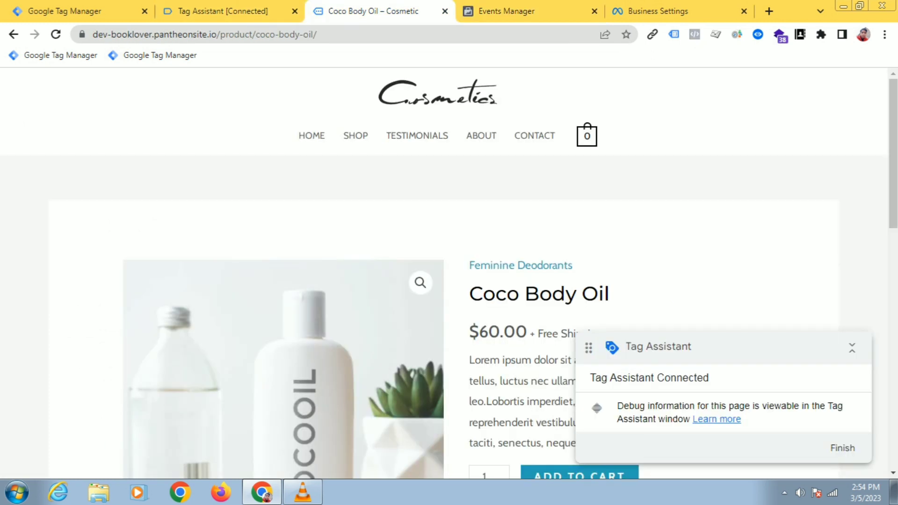
pyautogui.moveTo(65, 11)
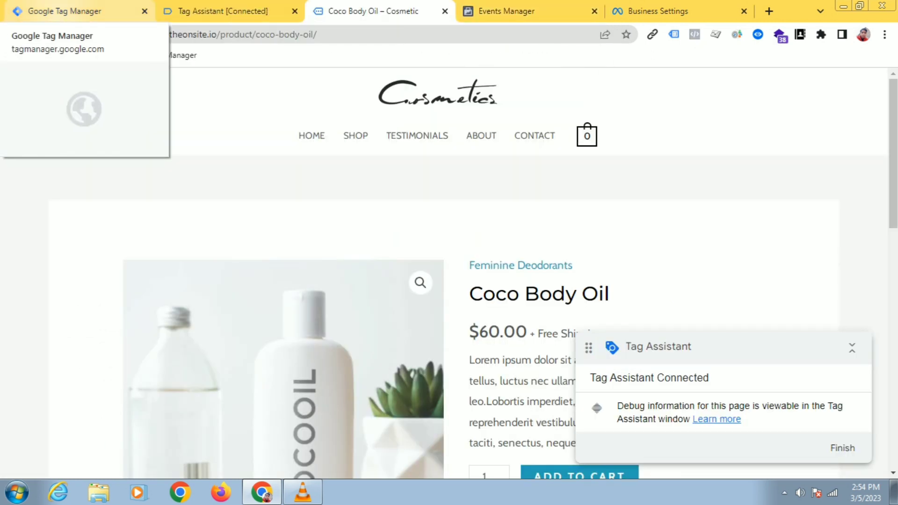
# Switch to Tag Manager and open the workspace's Templates section
pyautogui.click(65, 10)
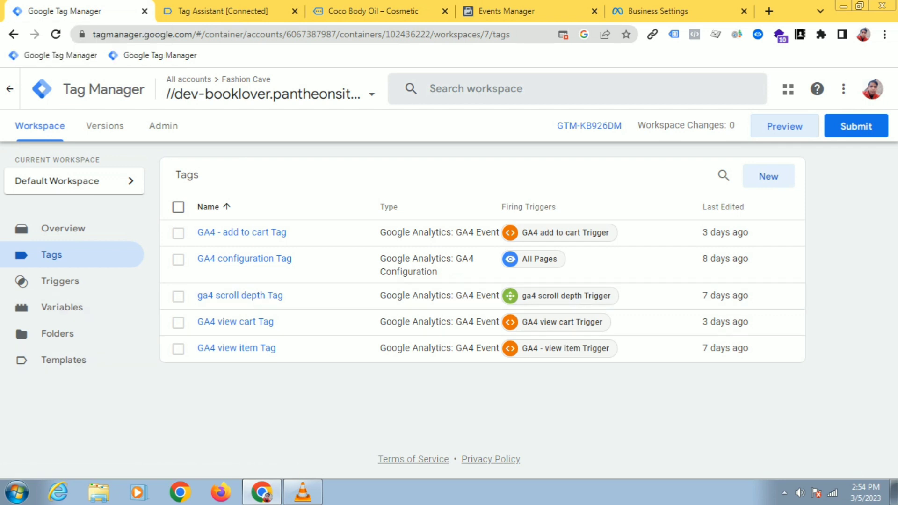
pyautogui.click(64, 359)
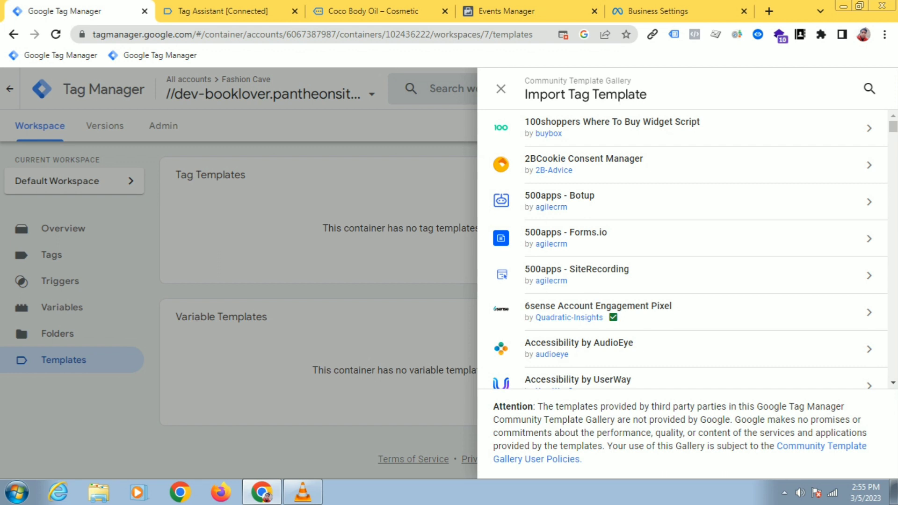
# Search the gallery for 'facebook' and add the facebookarchive Facebook Pixel template
pyautogui.click(868, 88)
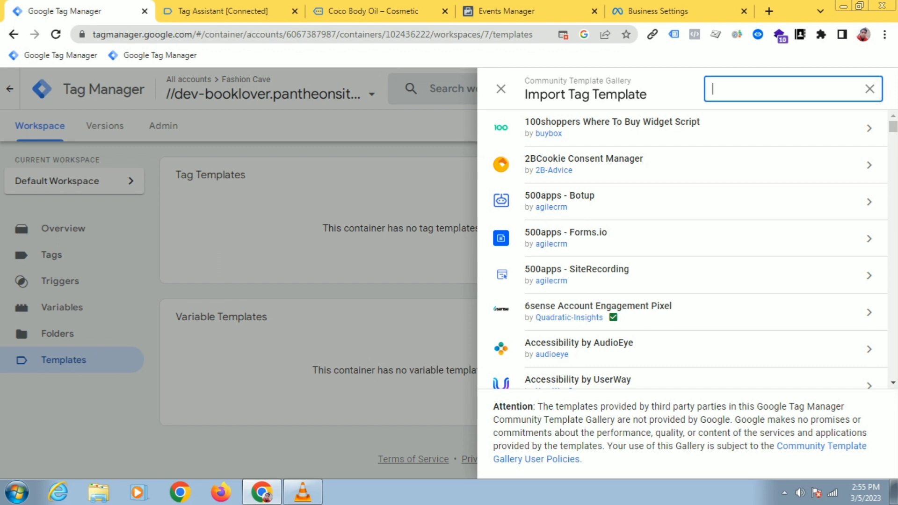
pyautogui.write('facw')
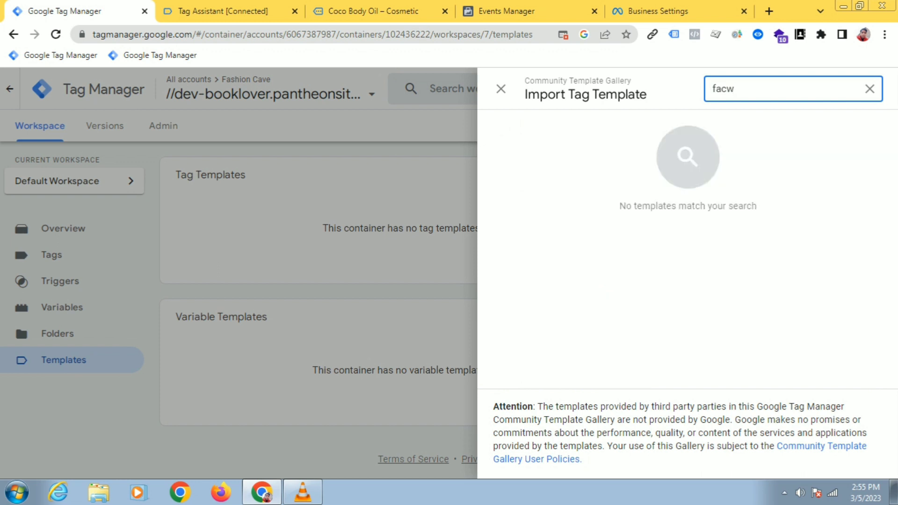
pyautogui.write('faceboo')
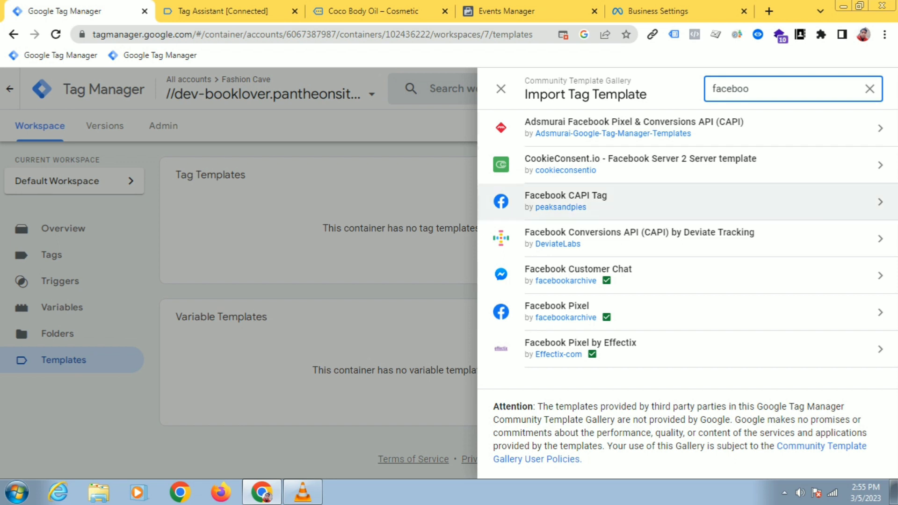
pyautogui.moveTo(566, 317)
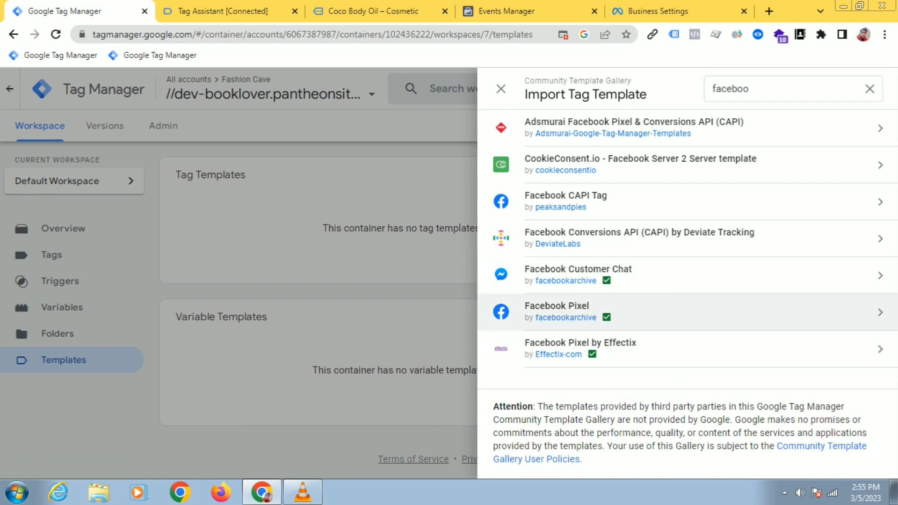
pyautogui.click(574, 312)
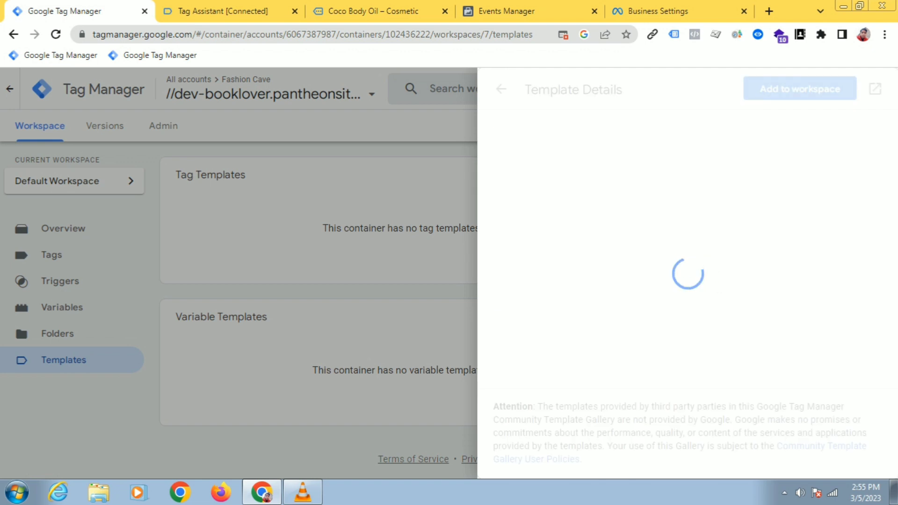
pyautogui.click(800, 88)
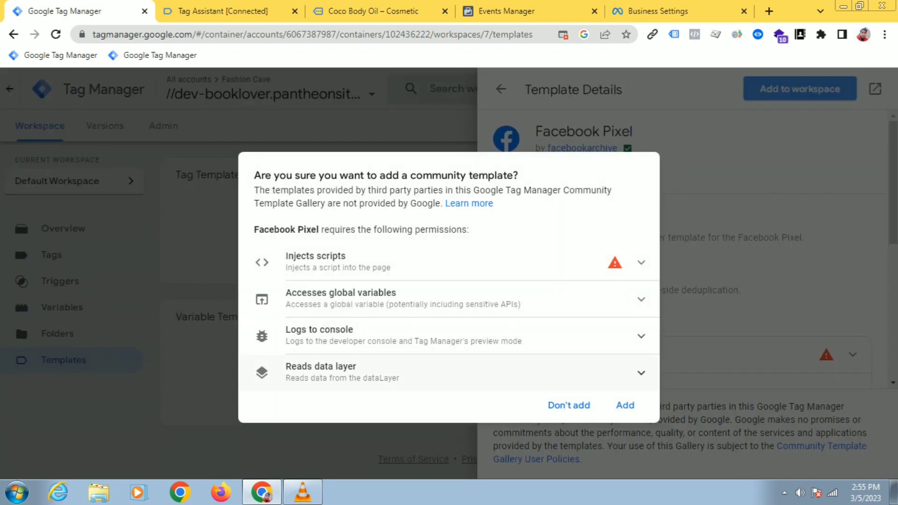
pyautogui.click(625, 405)
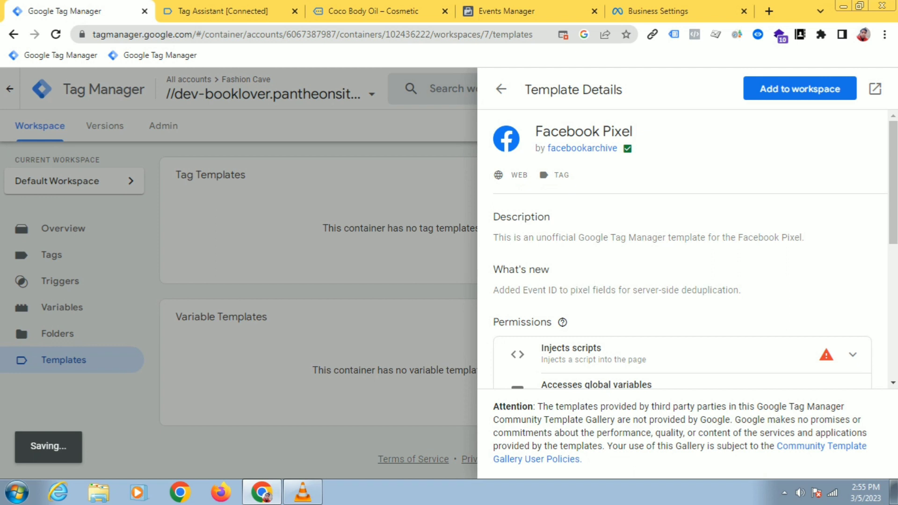
pyautogui.moveTo(583, 148)
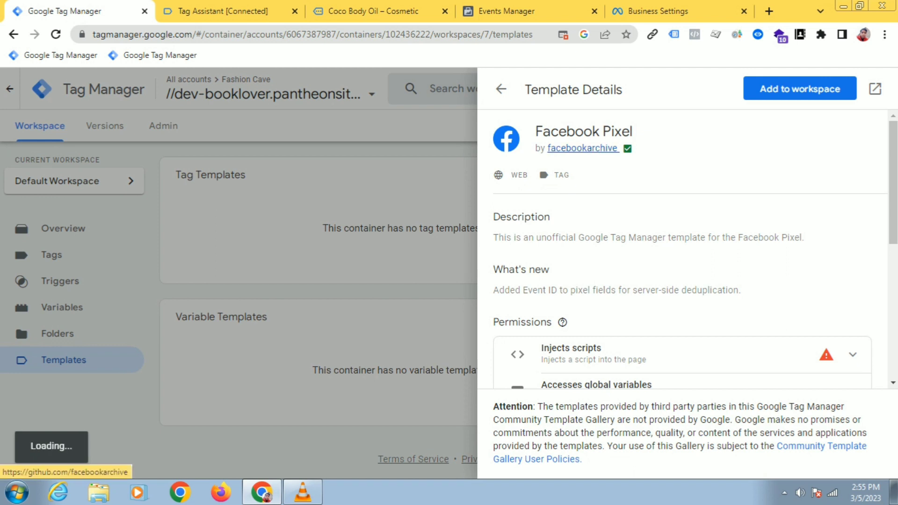
pyautogui.click(800, 88)
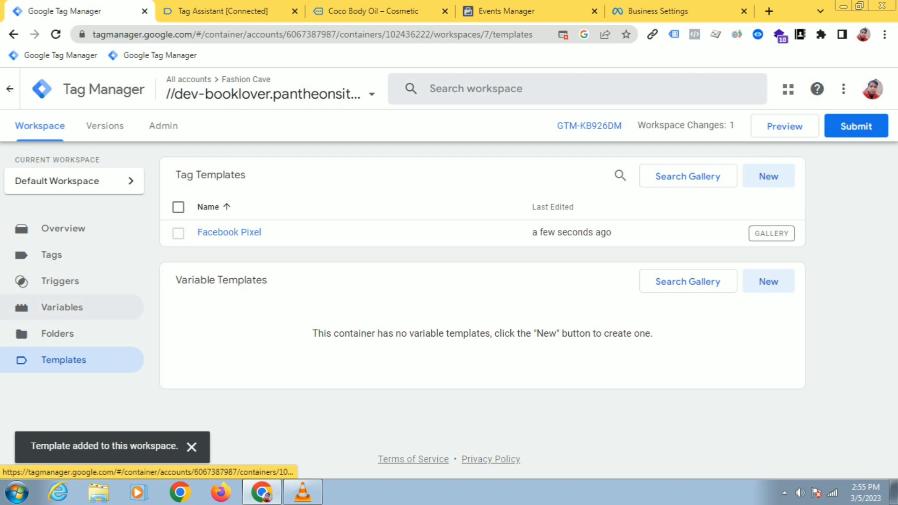
# Create a new tag from the Tags list and name it 'Fb page view base code Tag'
pyautogui.click(51, 255)
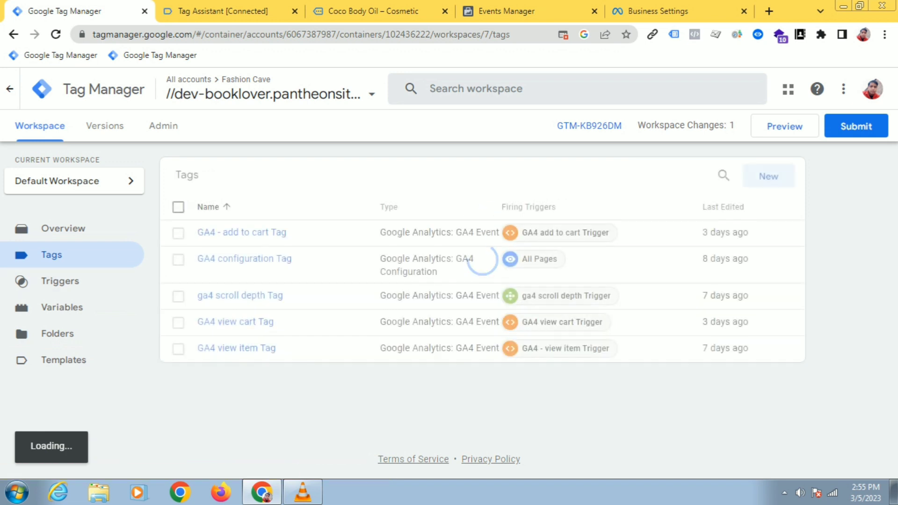
pyautogui.click(768, 176)
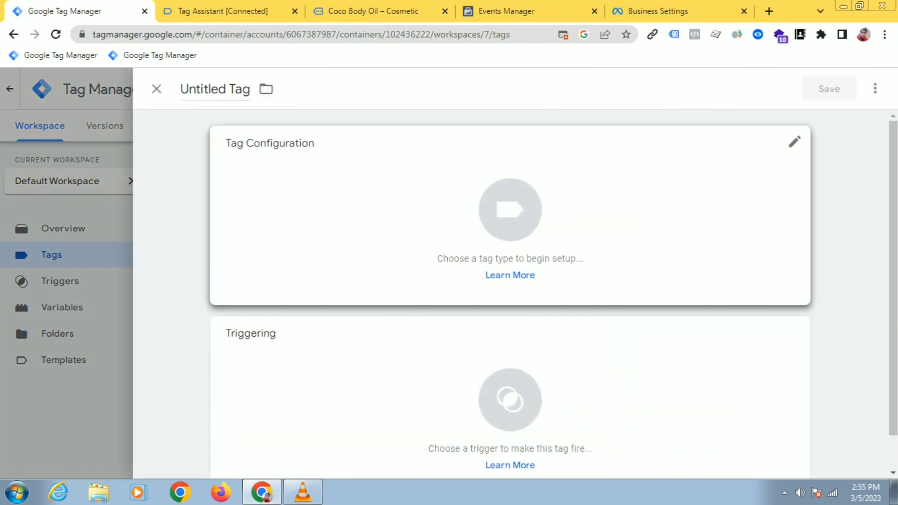
pyautogui.doubleClick(202, 89)
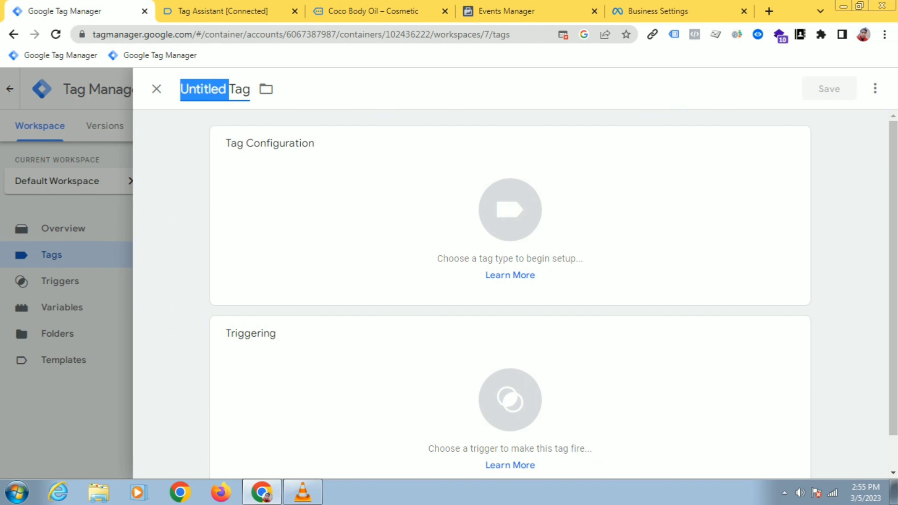
pyautogui.write('Fb pixelTag')
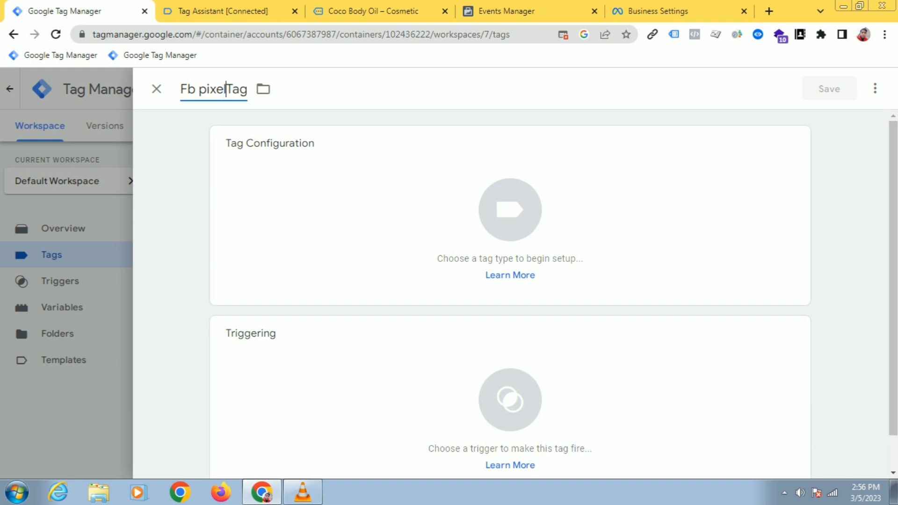
pyautogui.press('Backspace')
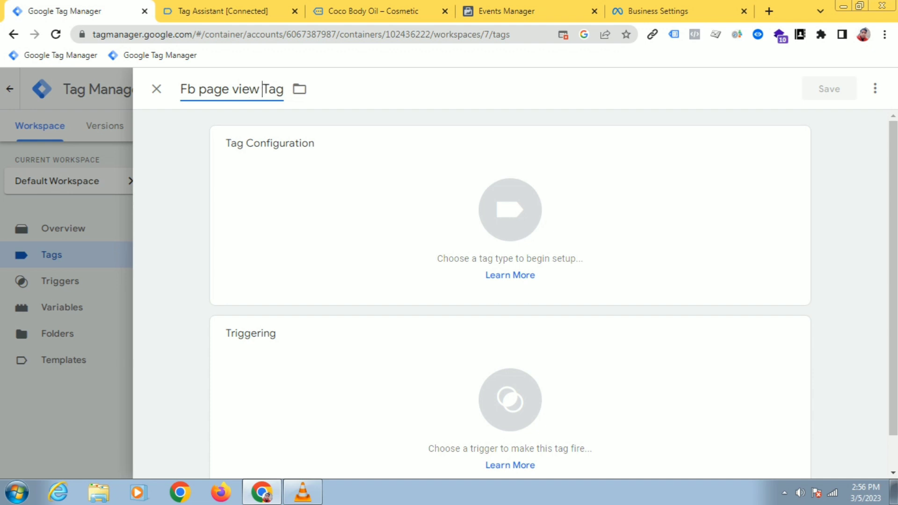
pyautogui.write('base')
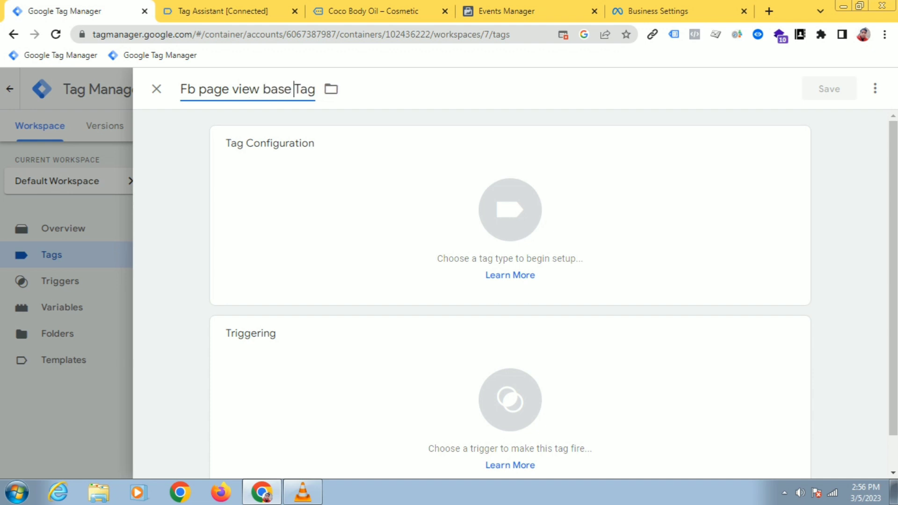
pyautogui.write('code')
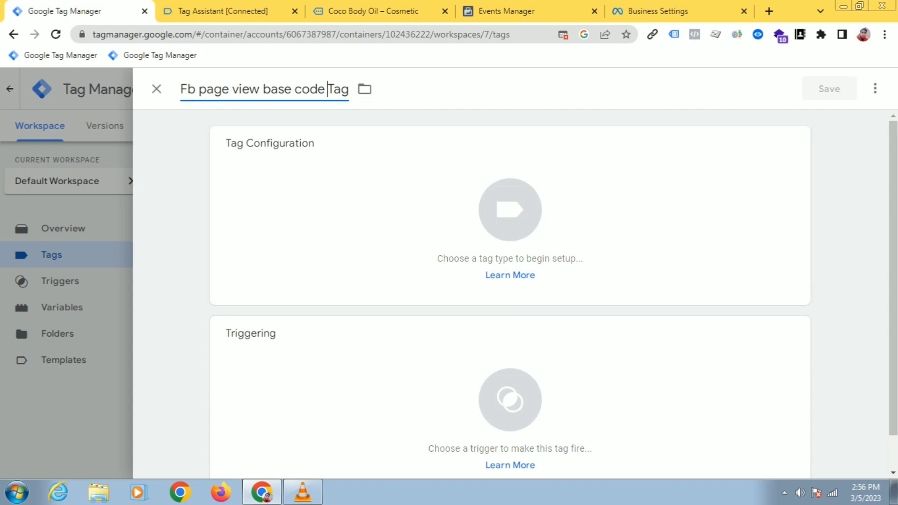
# Set the tag type to Facebook Pixel, then browse Meta's Pixels list
pyautogui.click(509, 209)
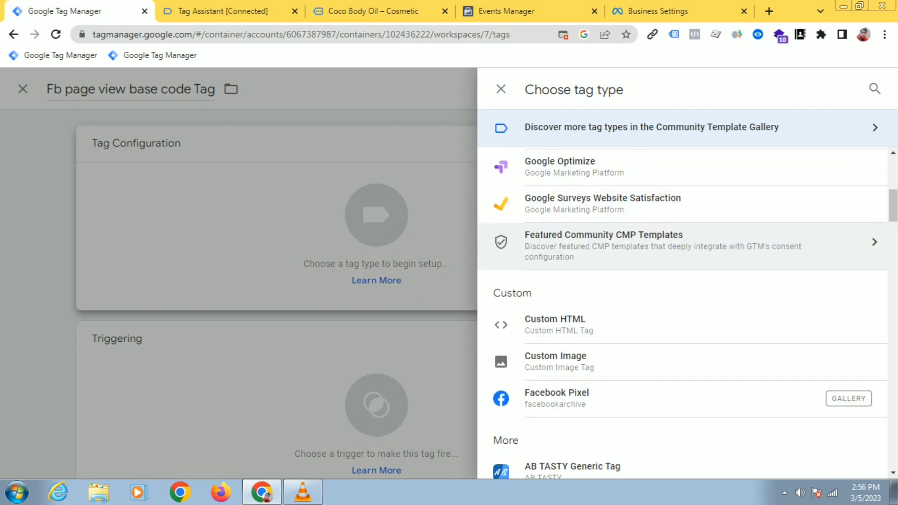
pyautogui.click(556, 399)
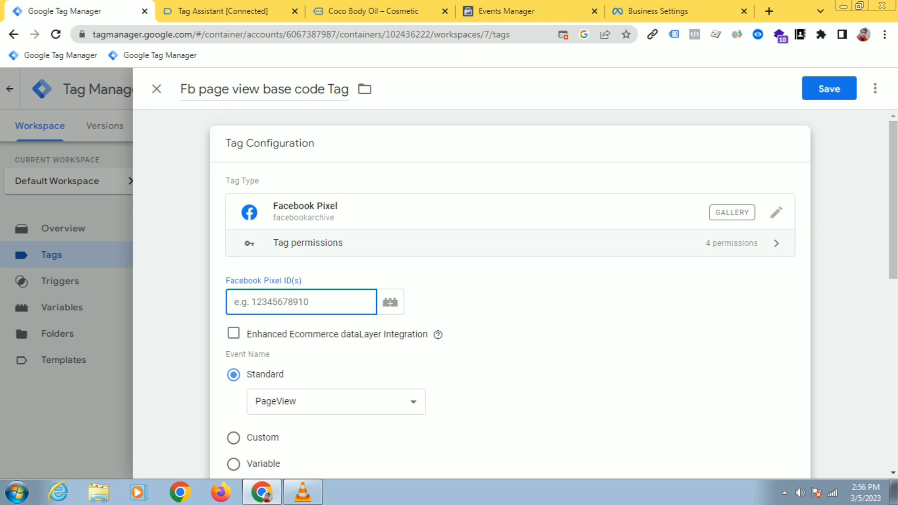
pyautogui.click(300, 301)
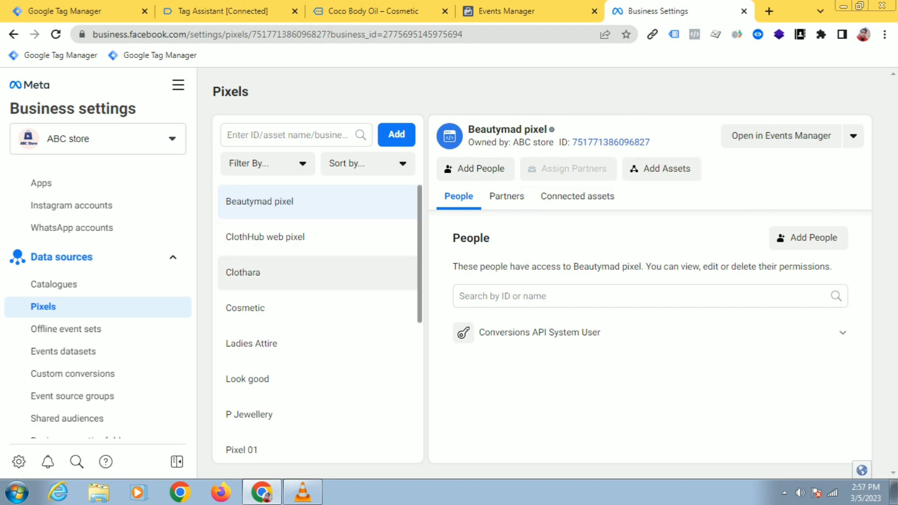
pyautogui.scroll(-3)
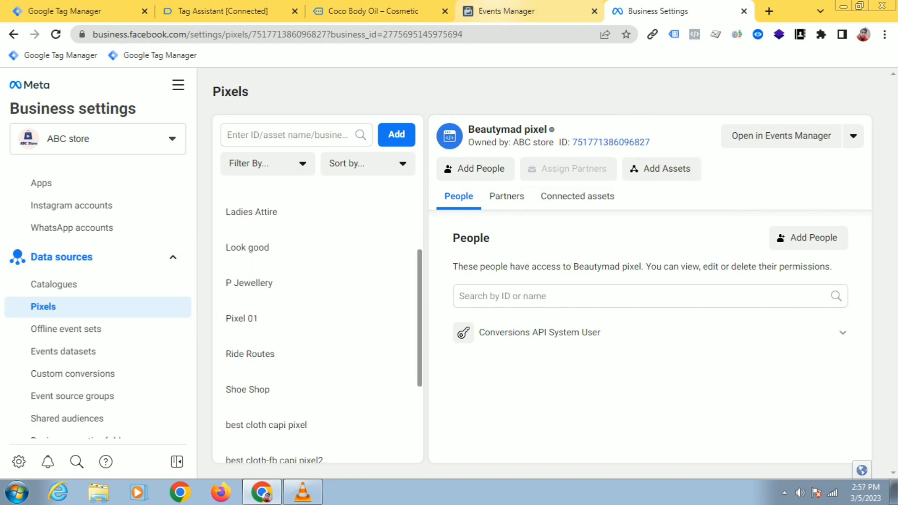
# Create a Constant variable named 'fb contant variable' to hold the pixel ID
pyautogui.click(508, 11)
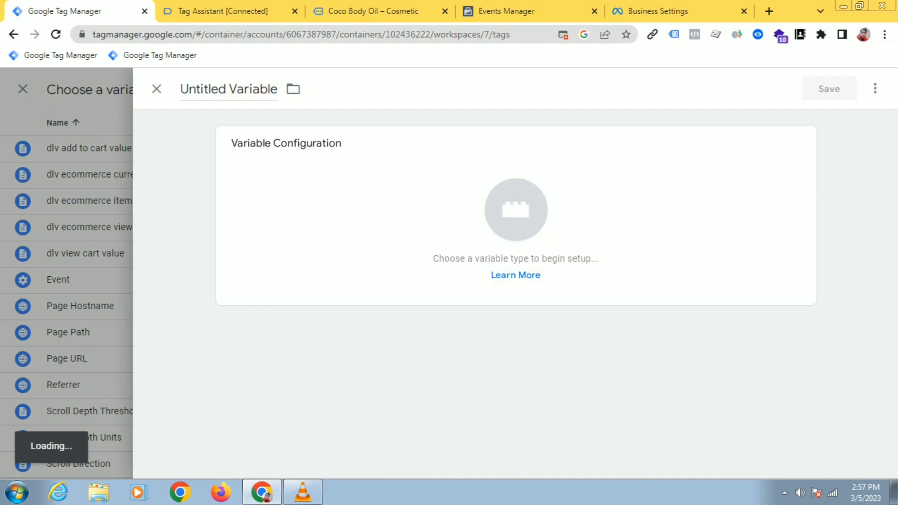
pyautogui.doubleClick(228, 89)
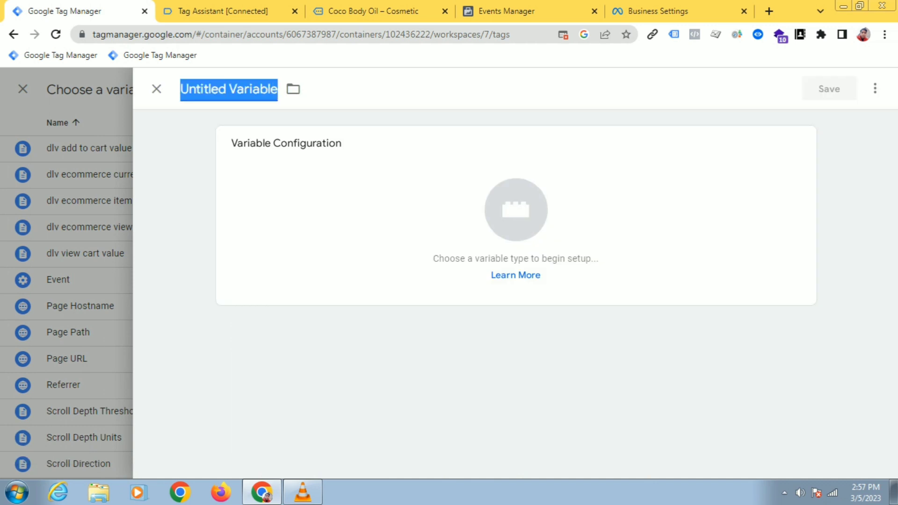
pyautogui.write('fb co')
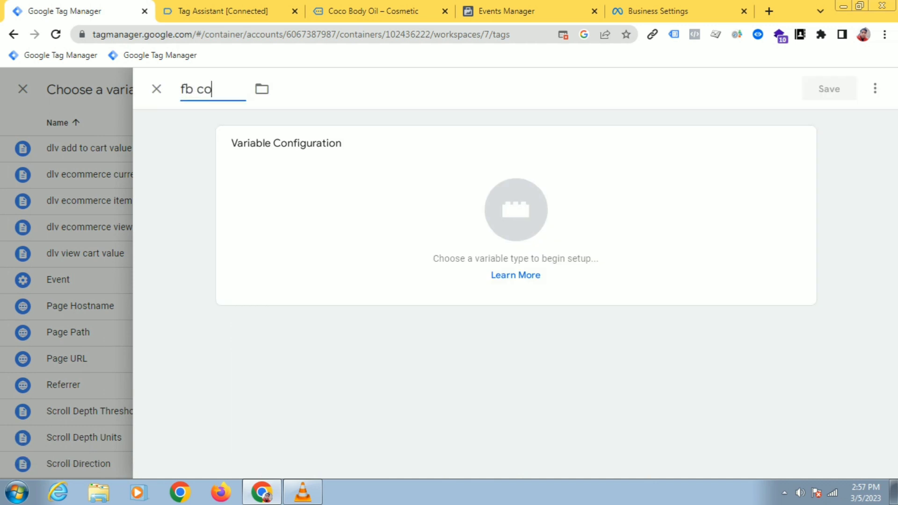
pyautogui.write('ntant v')
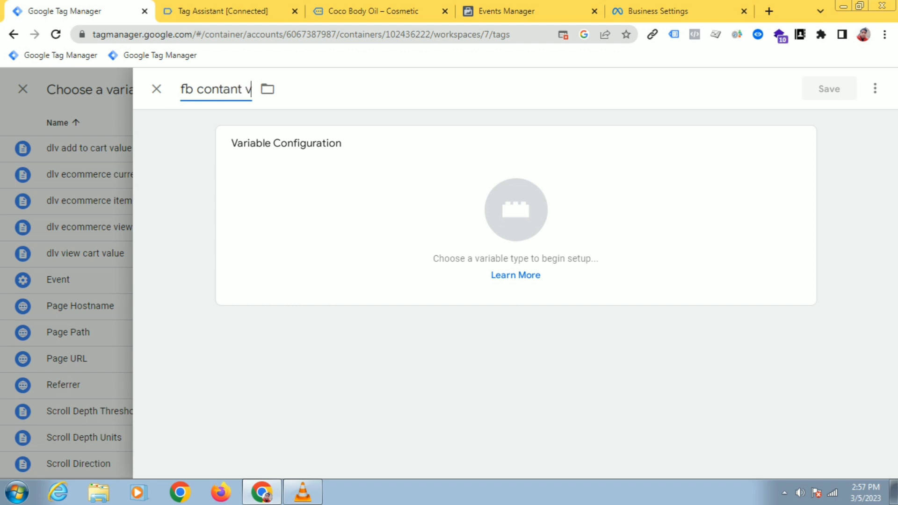
pyautogui.write('ari')
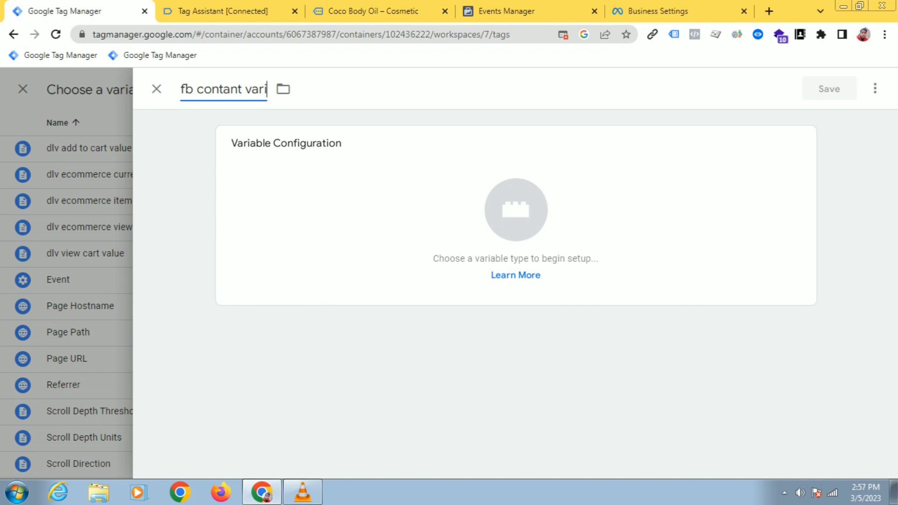
pyautogui.write('able')
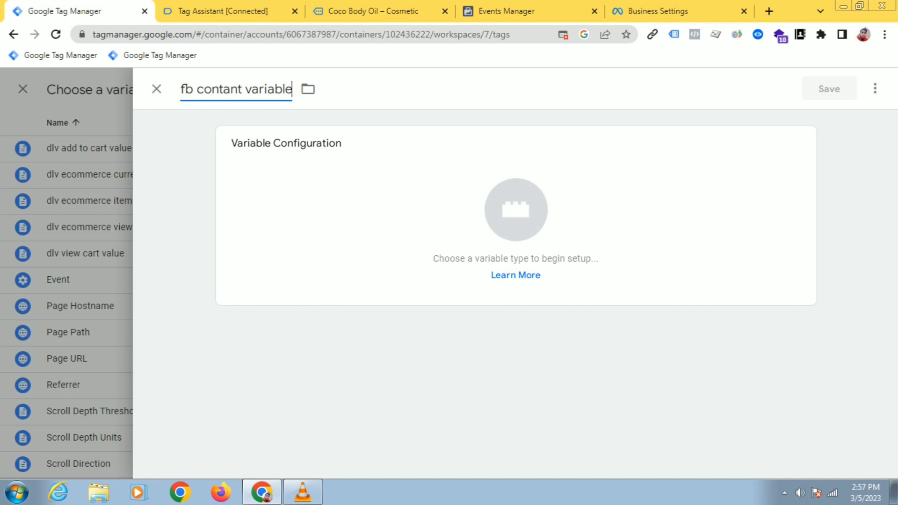
pyautogui.click(516, 210)
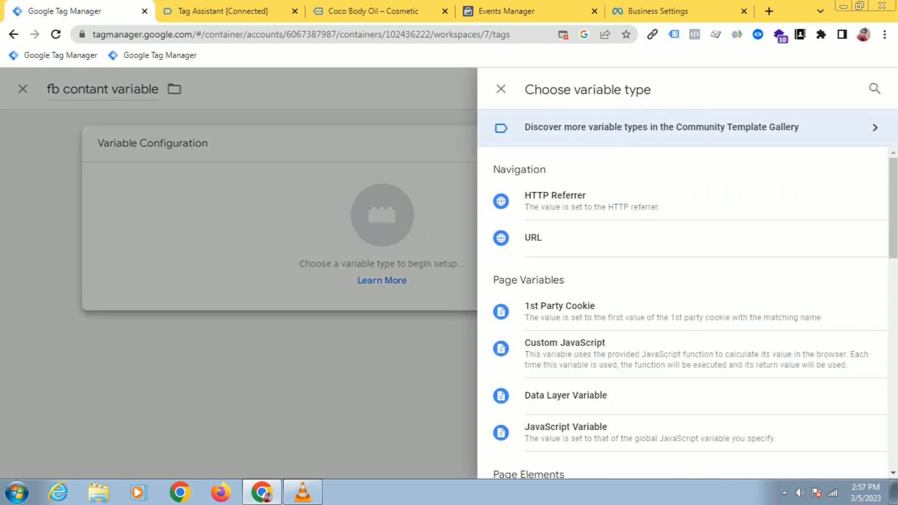
pyautogui.scroll(-3)
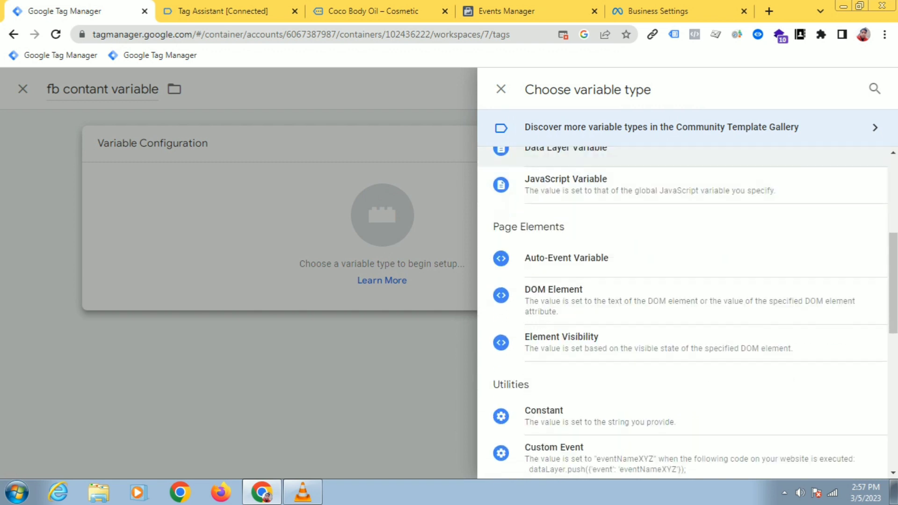
pyautogui.click(543, 410)
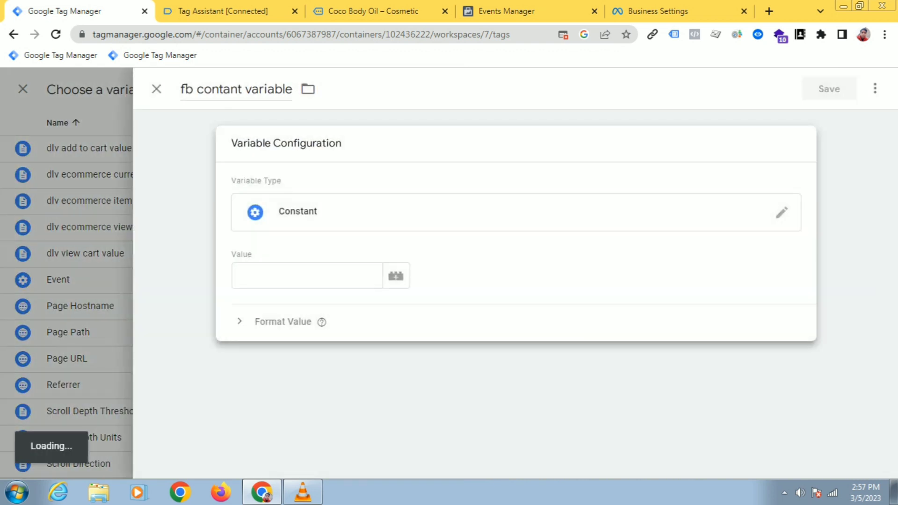
pyautogui.click(661, 10)
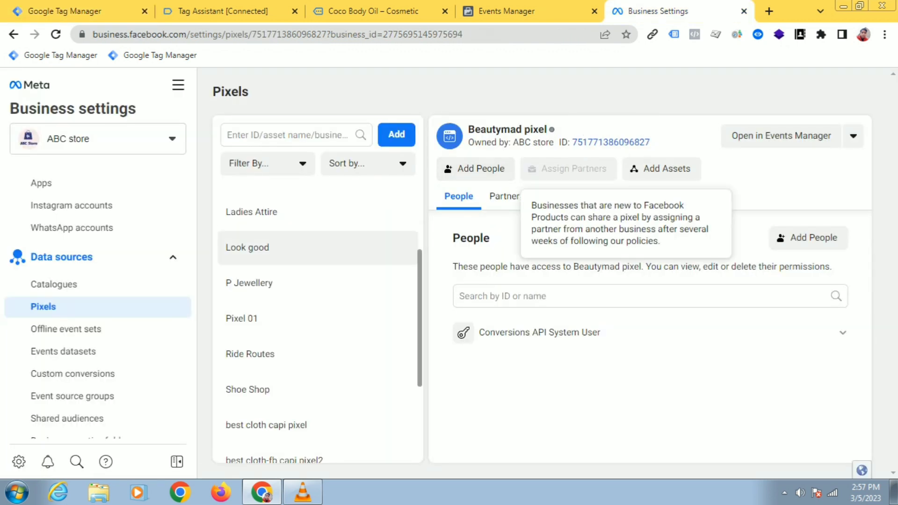
pyautogui.click(507, 11)
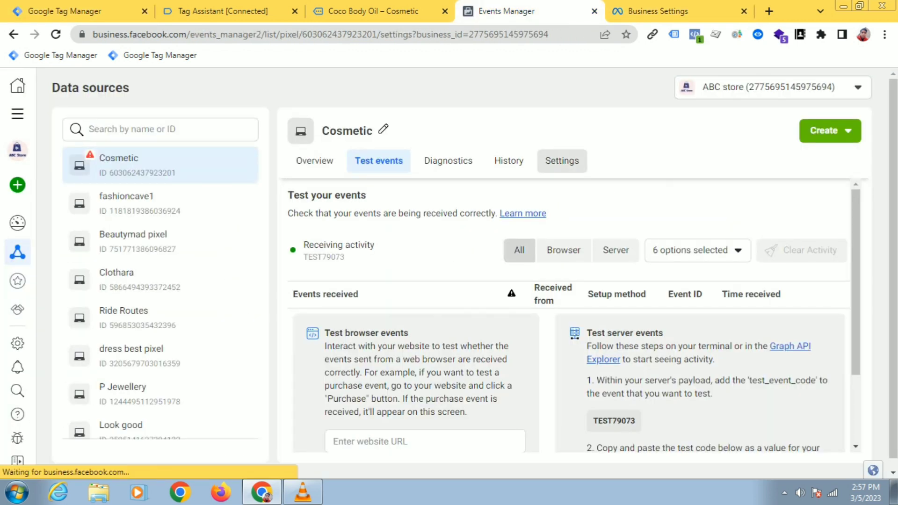
pyautogui.click(562, 161)
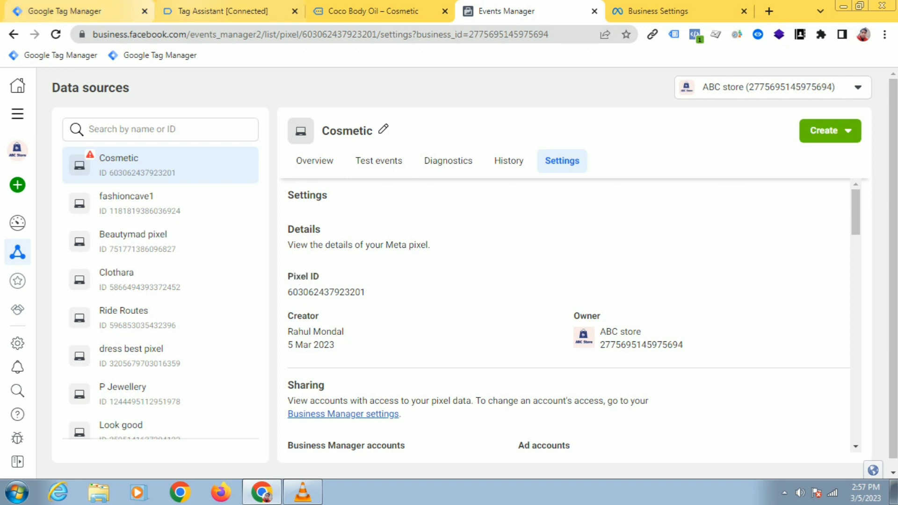
pyautogui.click(66, 11)
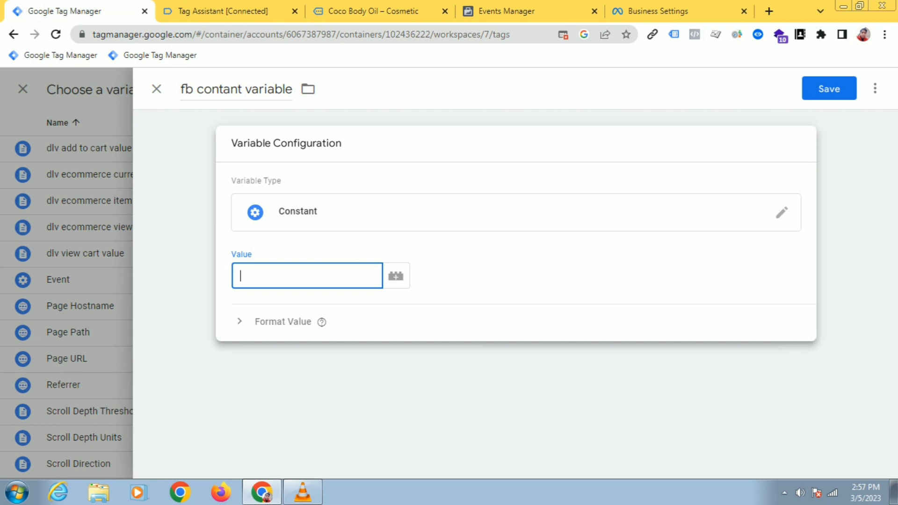
pyautogui.write('603062437923201')
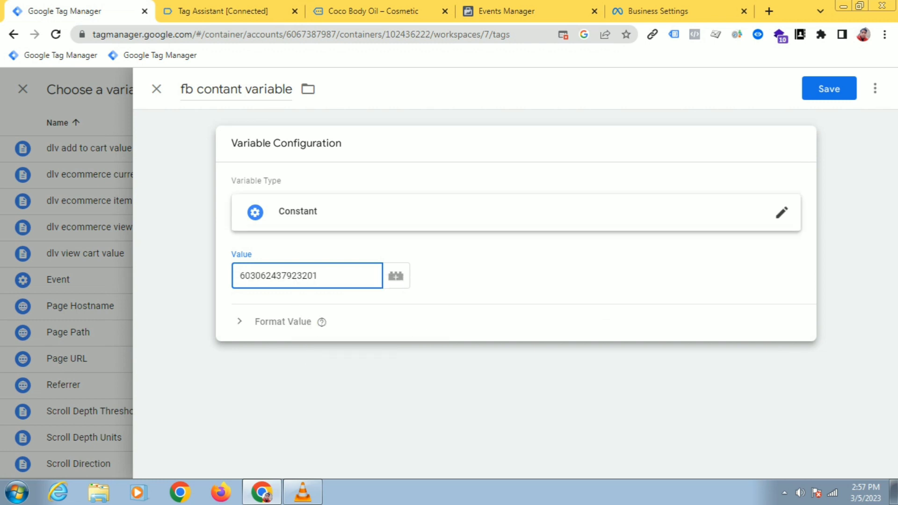
pyautogui.click(829, 88)
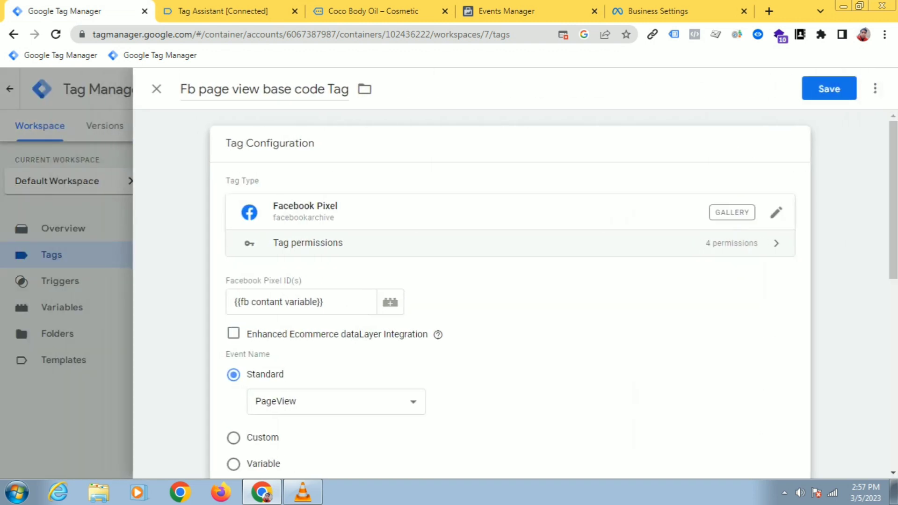
# Save the Facebook Pixel tag and add a firing trigger to it
pyautogui.click(828, 88)
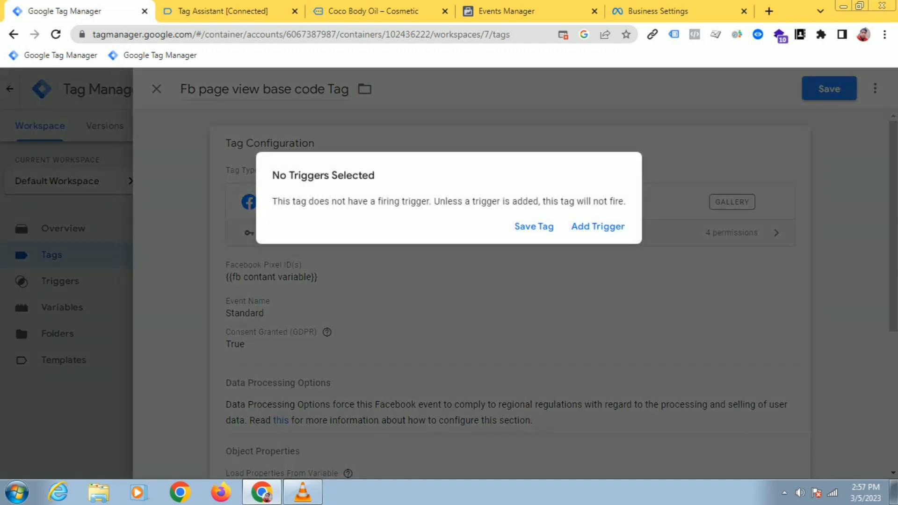
pyautogui.moveTo(598, 227)
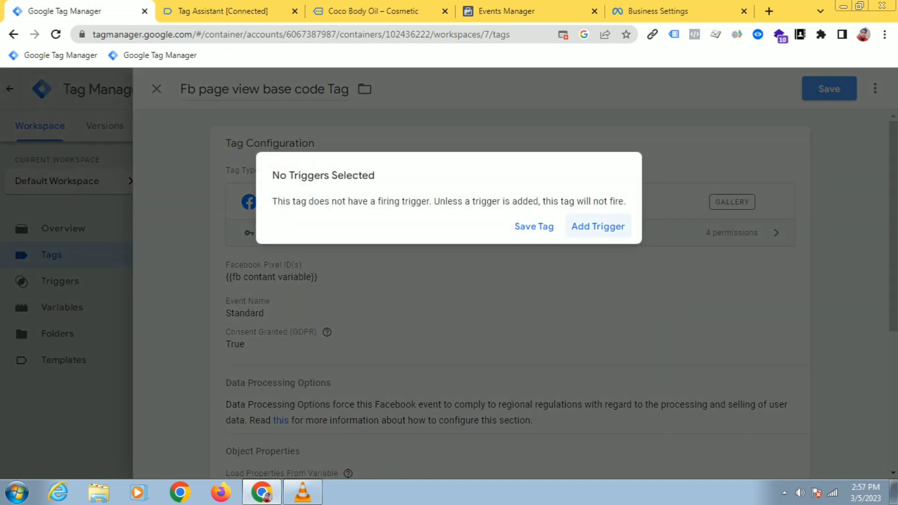
pyautogui.click(598, 226)
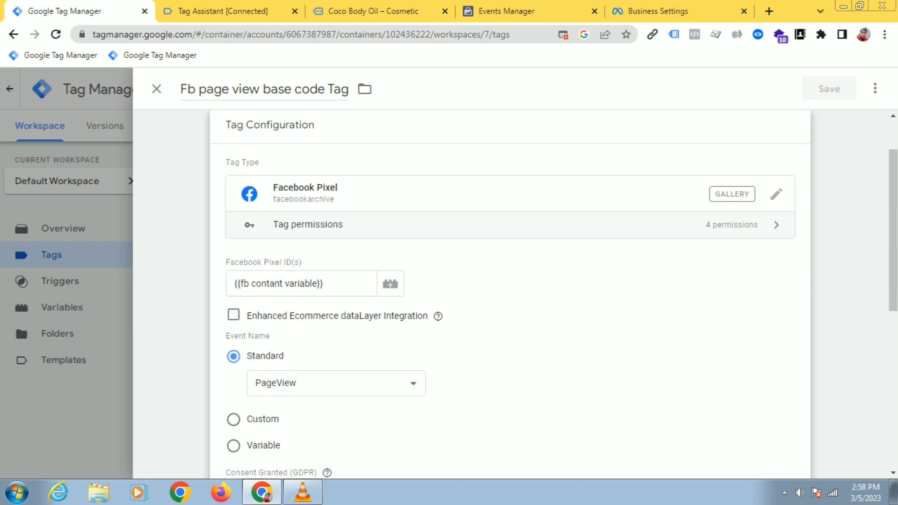
pyautogui.scroll(-3)
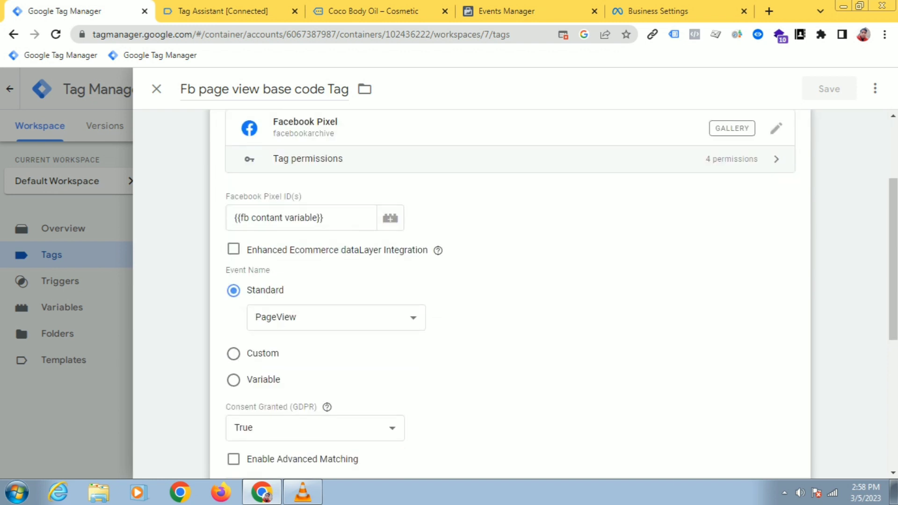
pyautogui.click(336, 317)
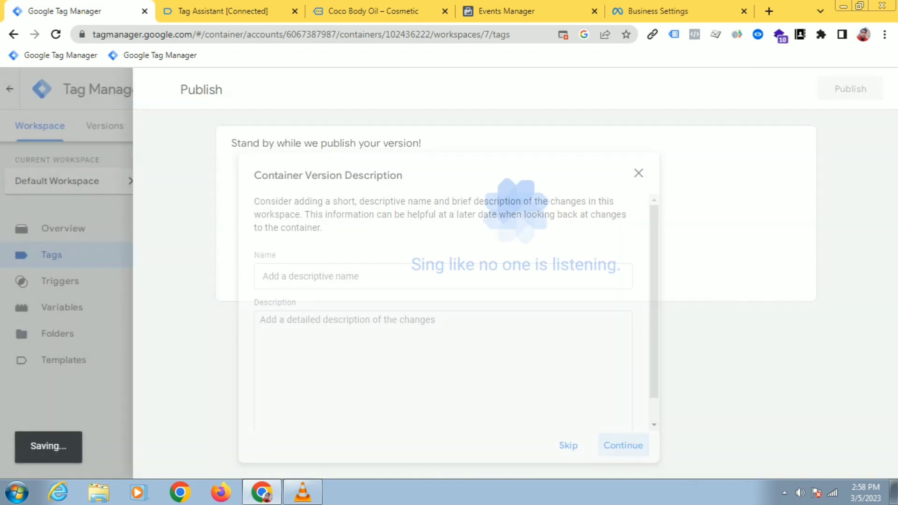
# Publish the container as Version 7 and start a Preview session from the workspace
pyautogui.click(623, 445)
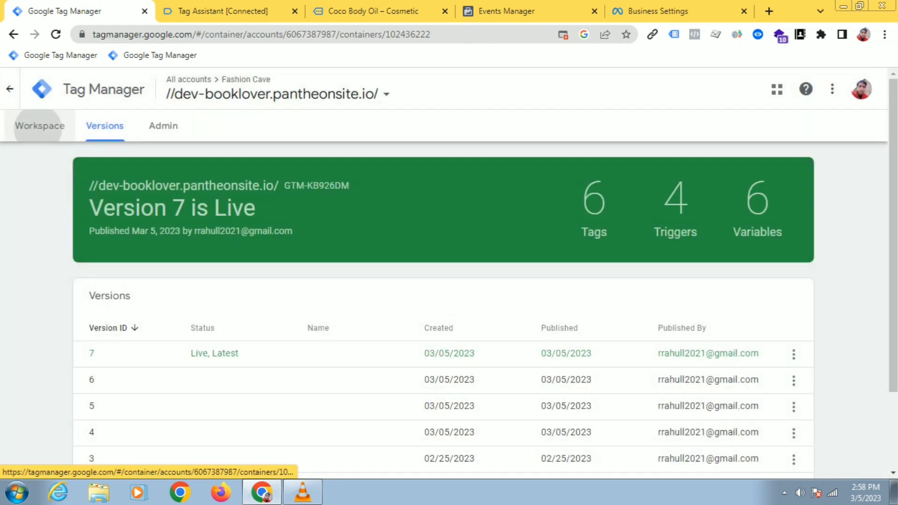
pyautogui.click(40, 126)
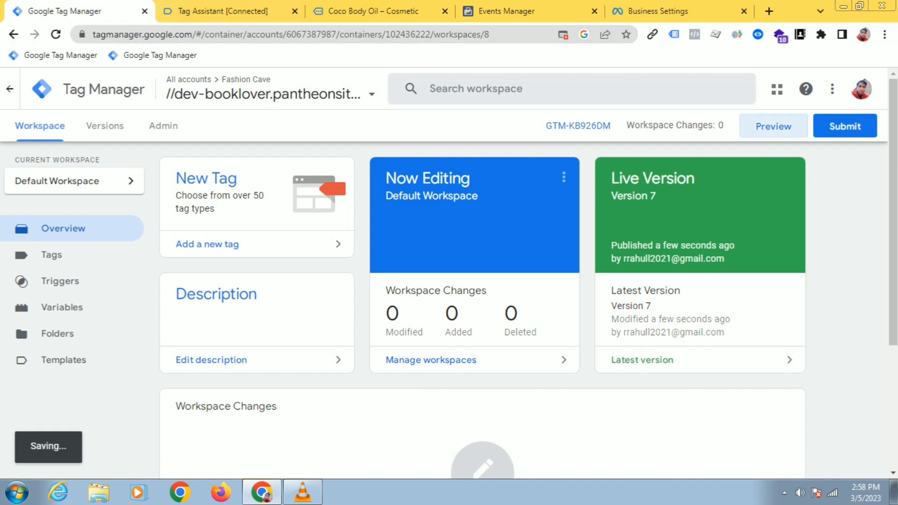
pyautogui.click(214, 11)
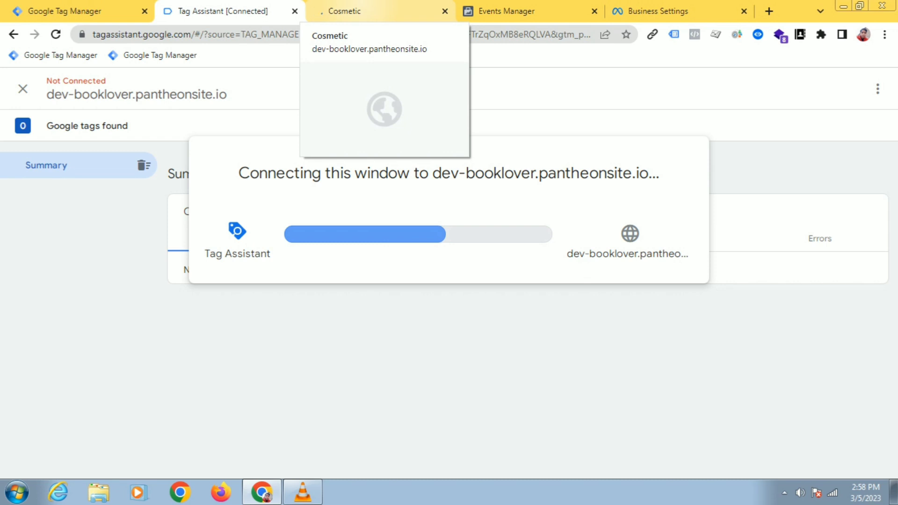
# Let Tag Assistant connect to dev-booklover.pantheonsite.io and dismiss the Connected notice
pyautogui.click(70, 12)
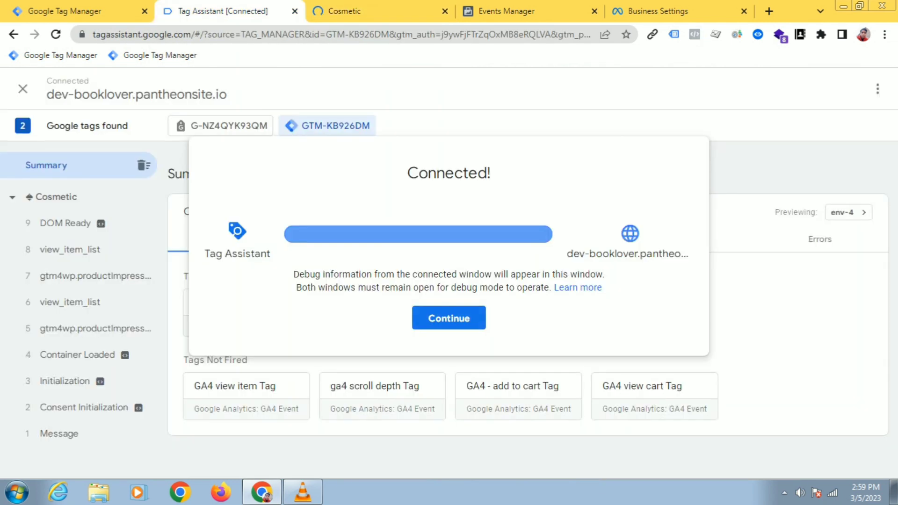
pyautogui.click(449, 317)
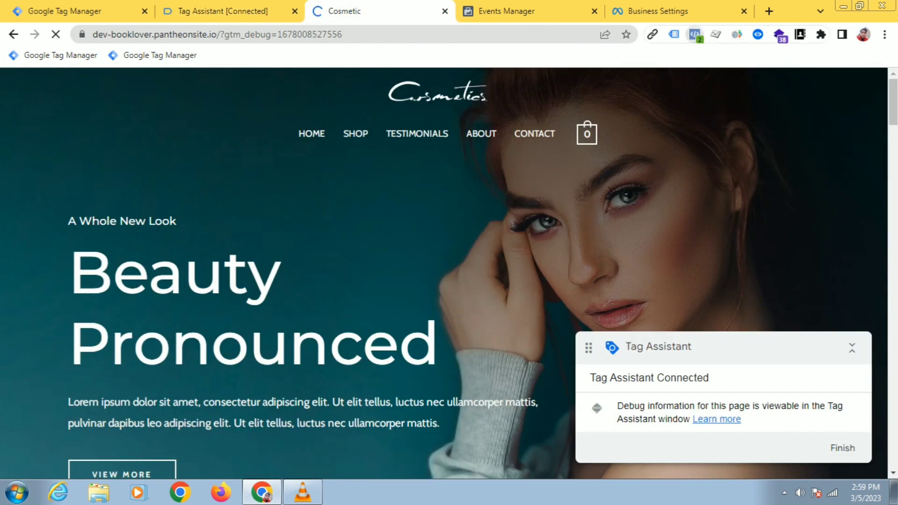
pyautogui.click(694, 34)
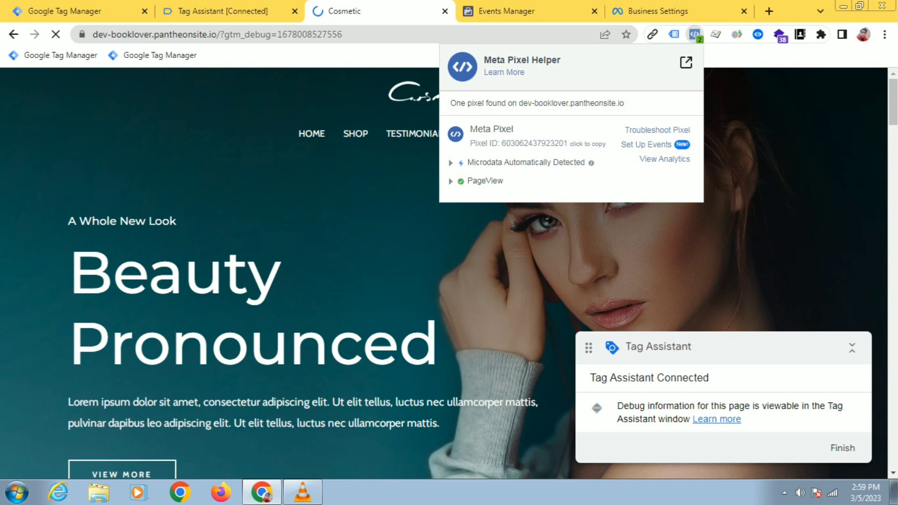
pyautogui.click(55, 35)
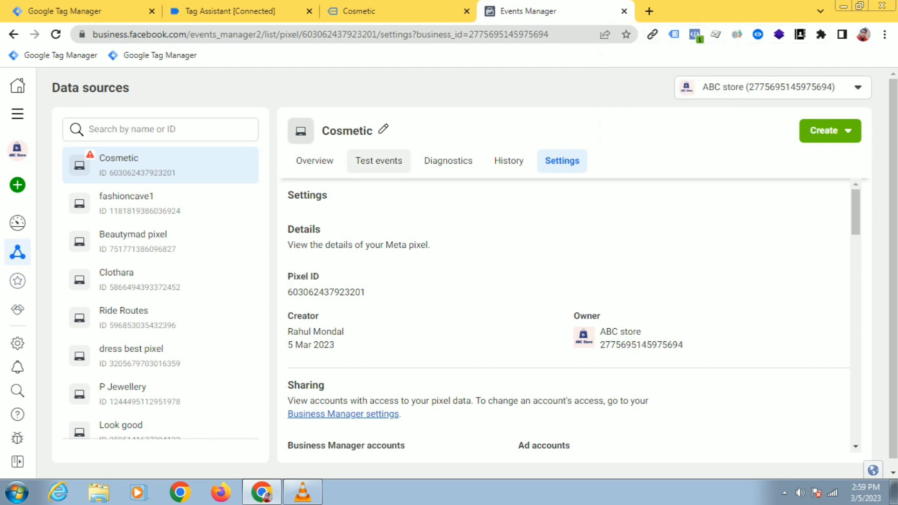
# Open the Cosmetic pixel's Test events and browse to the Rose Essential Oil product page
pyautogui.click(379, 160)
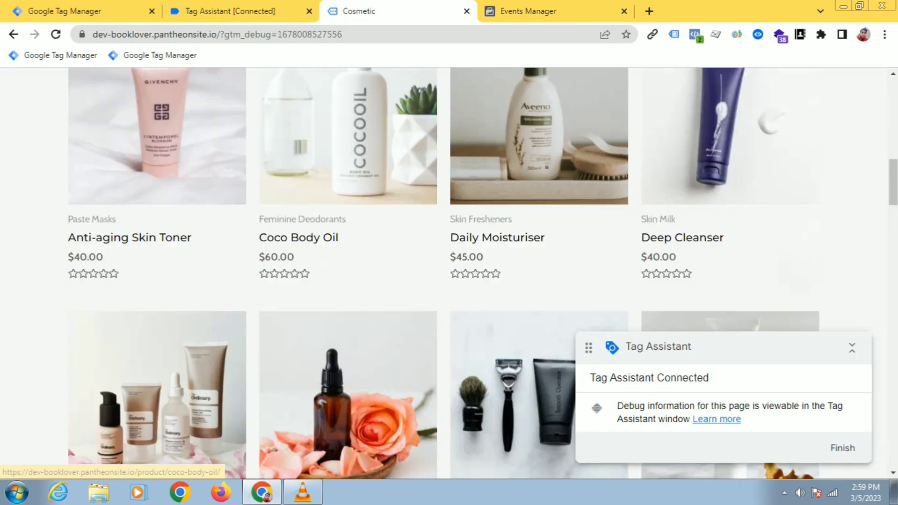
pyautogui.click(534, 11)
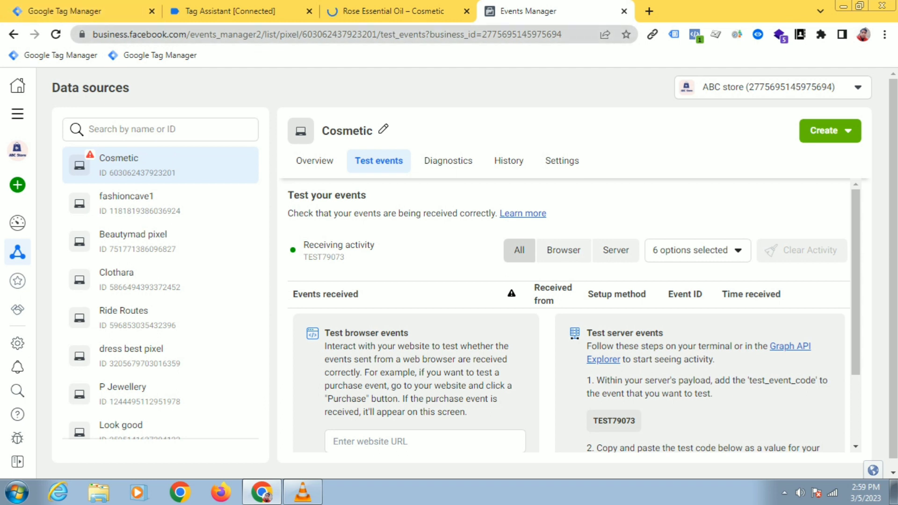
pyautogui.click(343, 35)
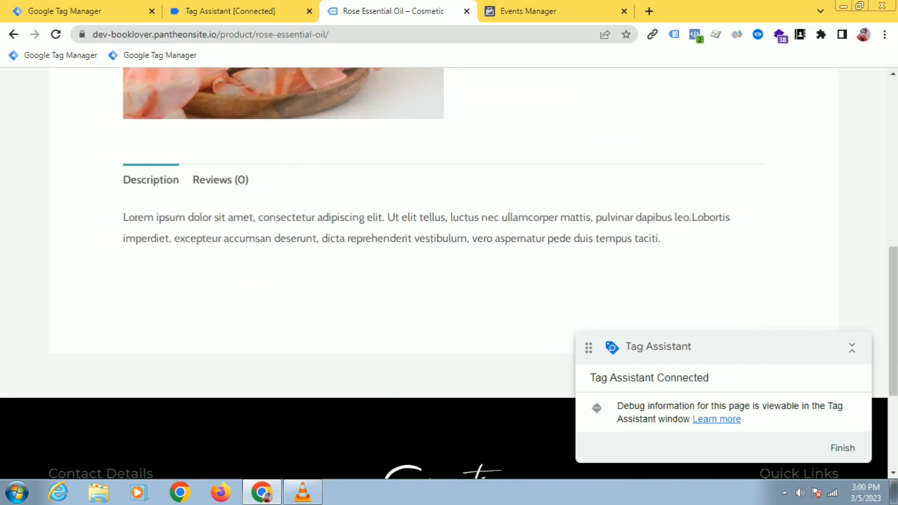
# Alternate between the Cosmetics shop and Events Manager tabs, watching Test events for incoming PageViews
pyautogui.click(532, 10)
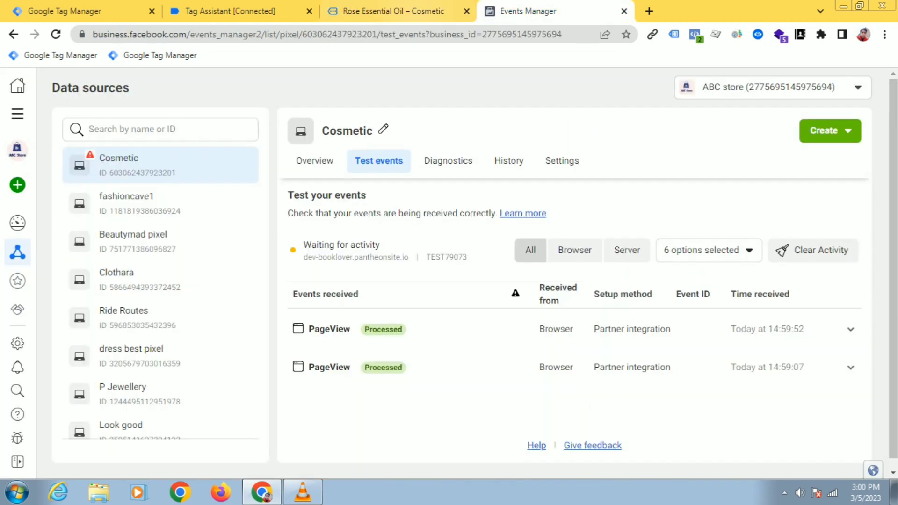
pyautogui.click(393, 11)
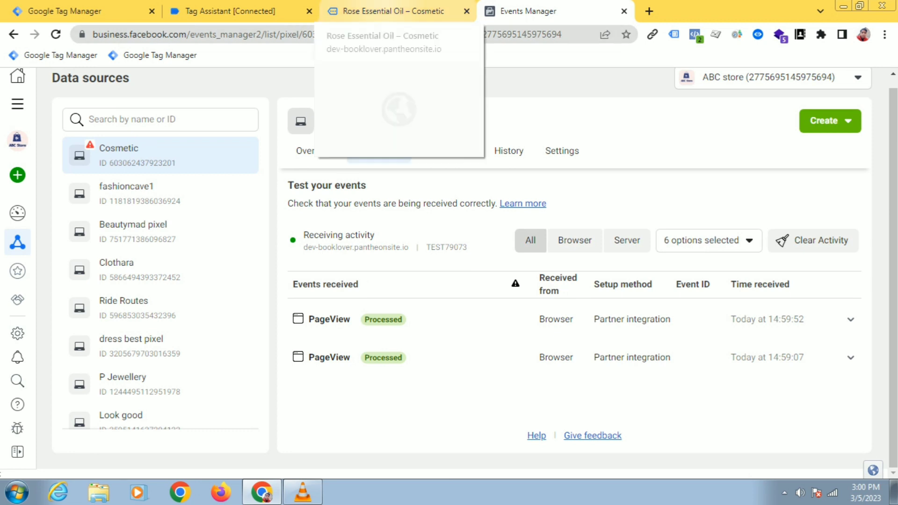
pyautogui.click(398, 11)
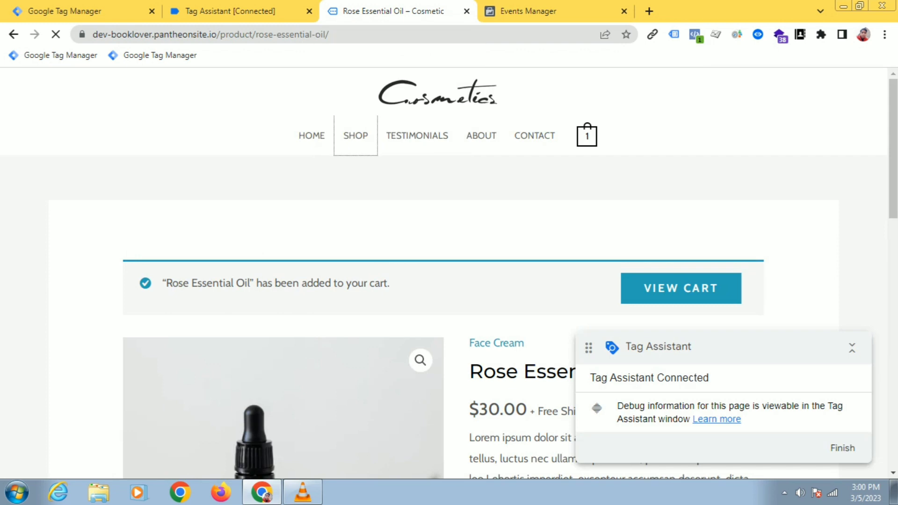
pyautogui.click(532, 10)
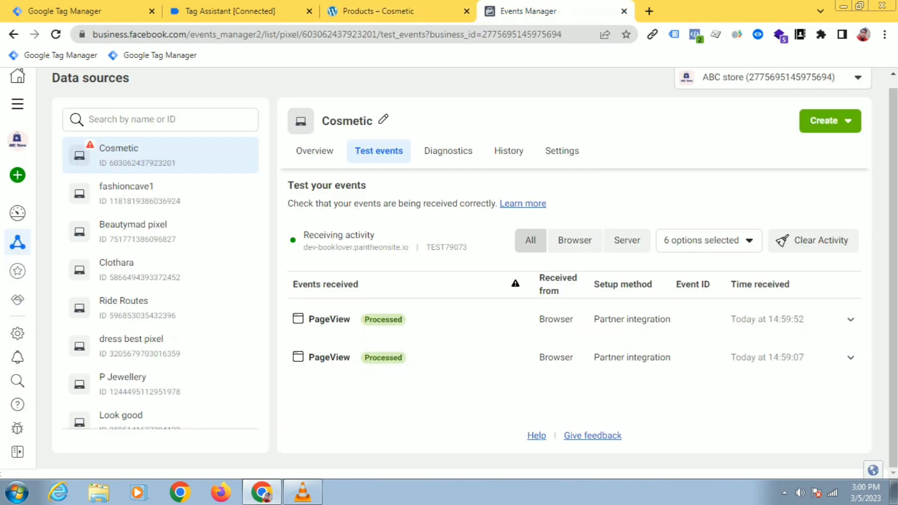
pyautogui.click(388, 11)
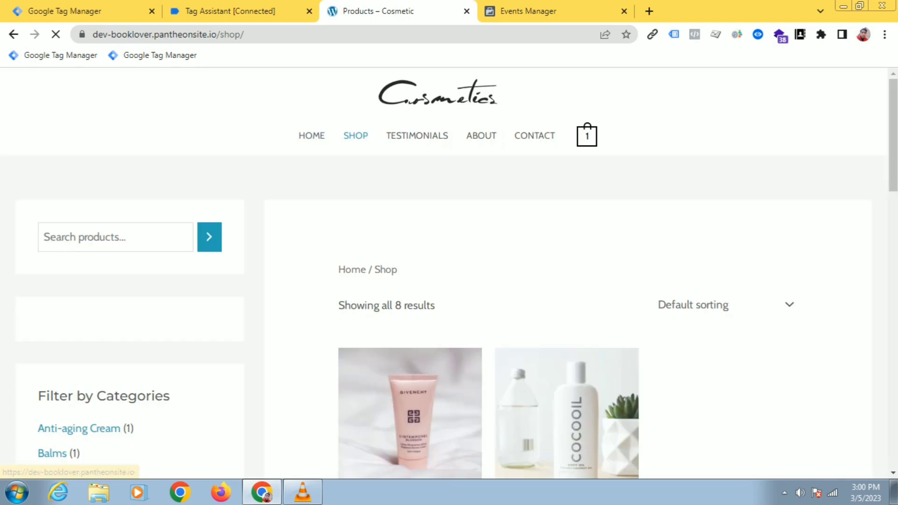
pyautogui.click(530, 11)
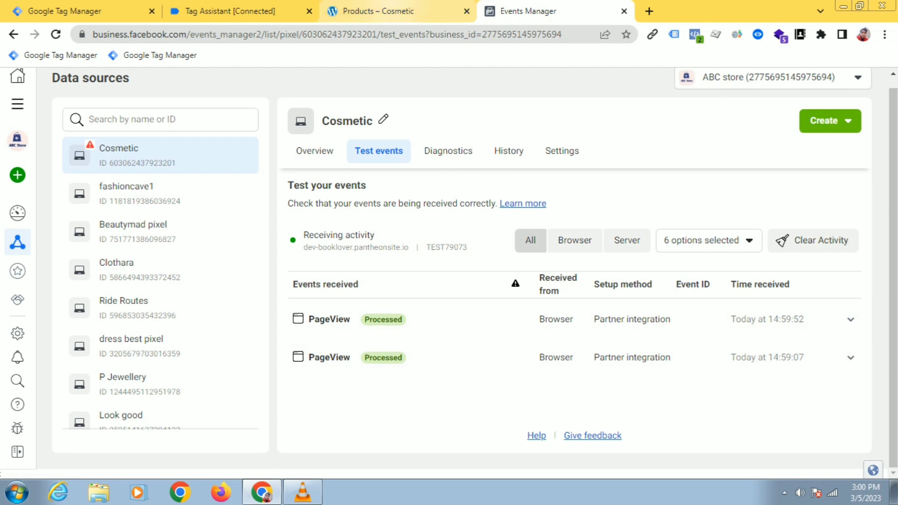
pyautogui.click(383, 11)
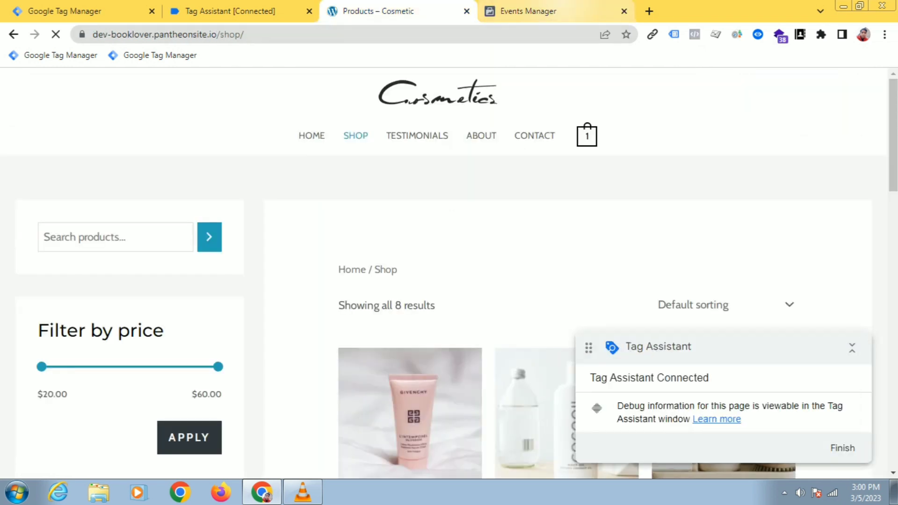
pyautogui.click(534, 11)
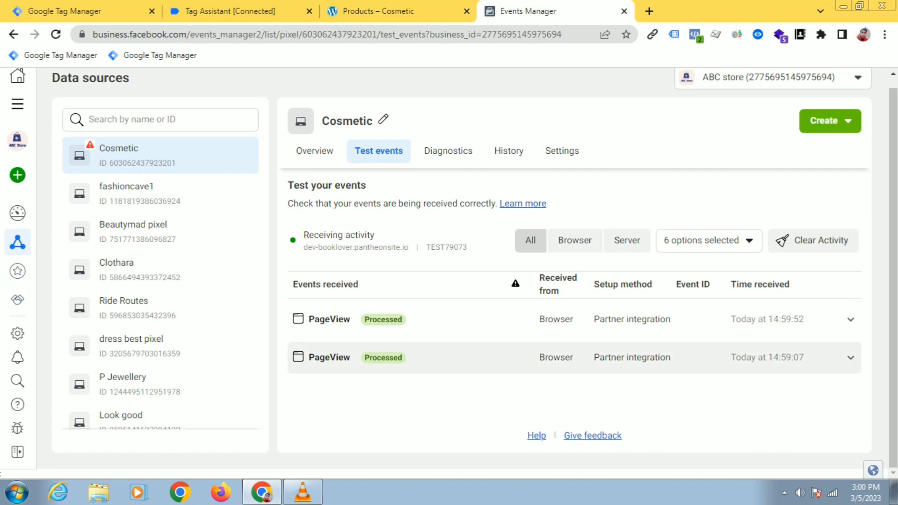